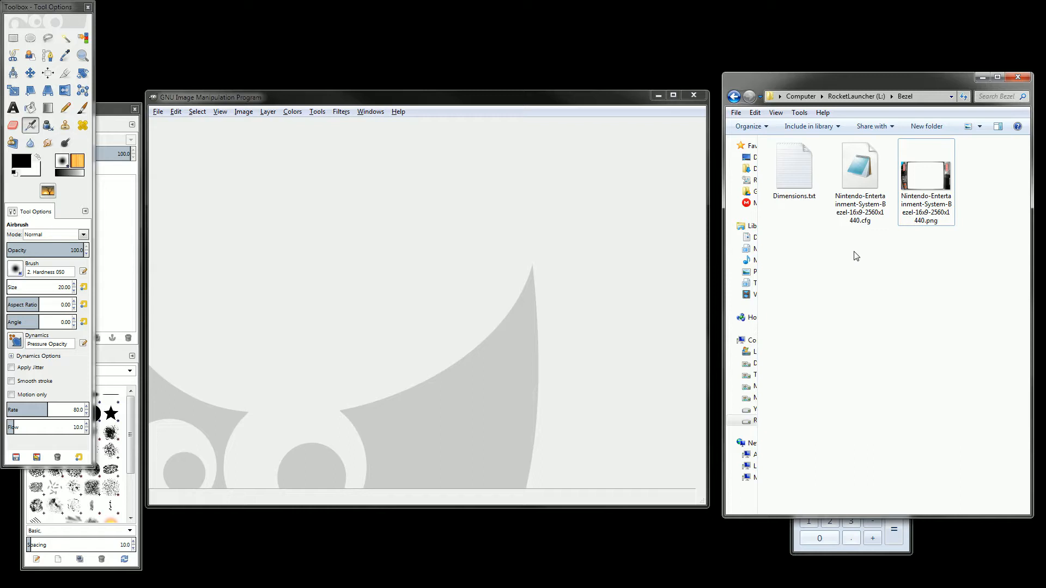
pyautogui.moveTo(892, 266)
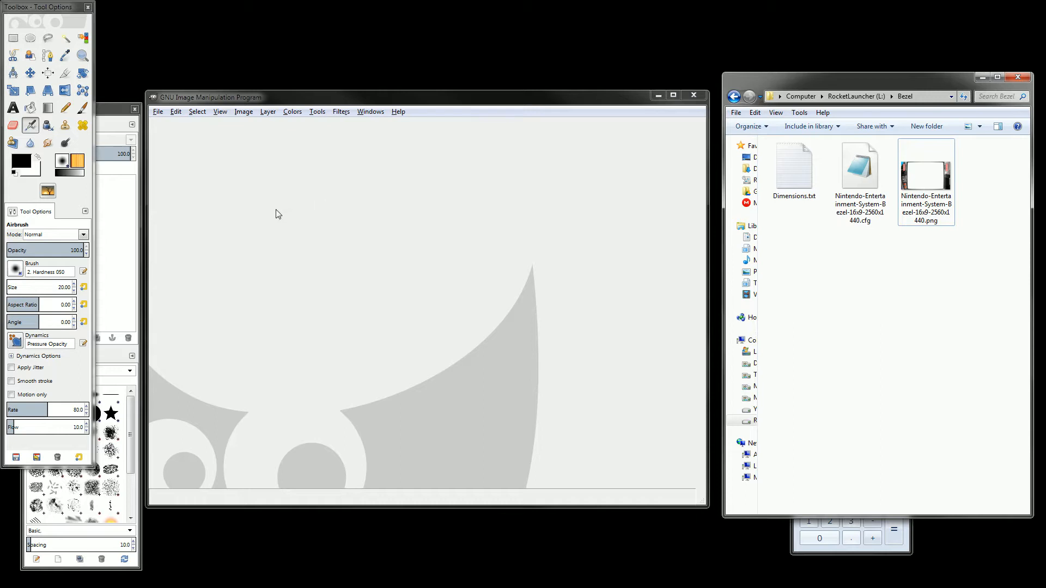
pyautogui.moveTo(266, 201)
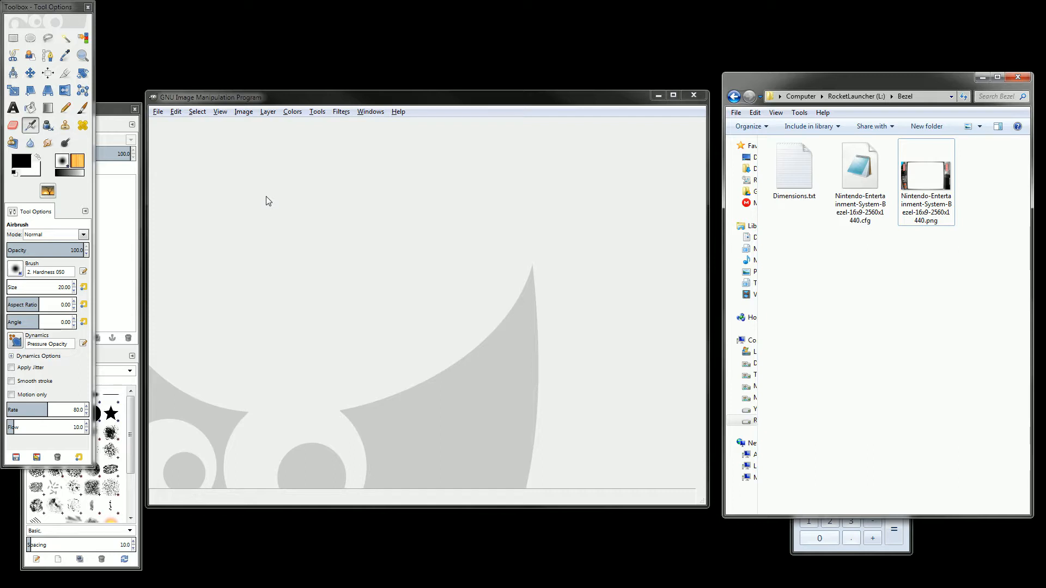
# - Open the NES bezel PNG in GIMP and scale it from 2560×1440 to 1920×1080
pyautogui.click(926, 166)
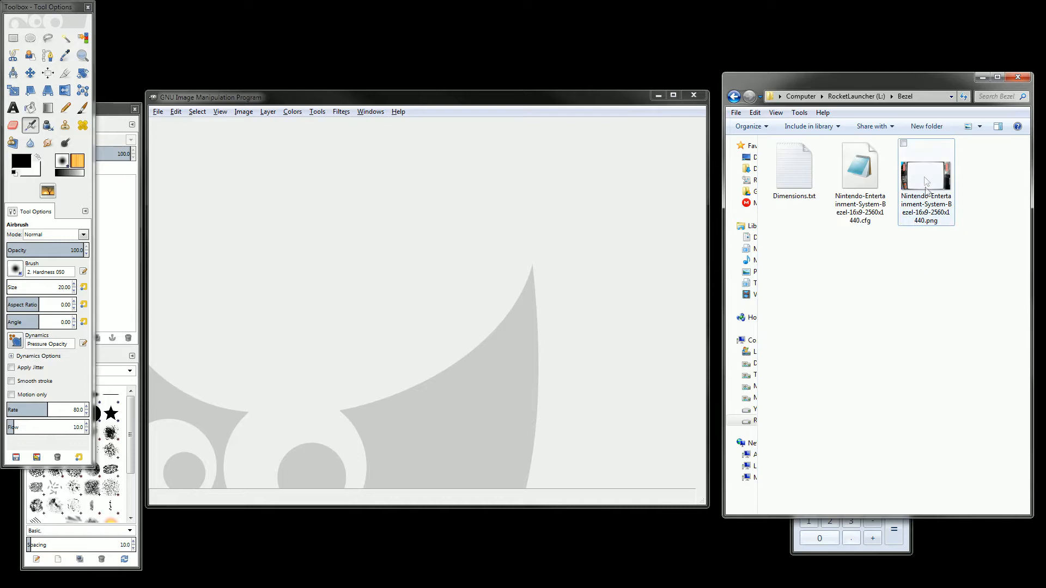
pyautogui.doubleClick(926, 170)
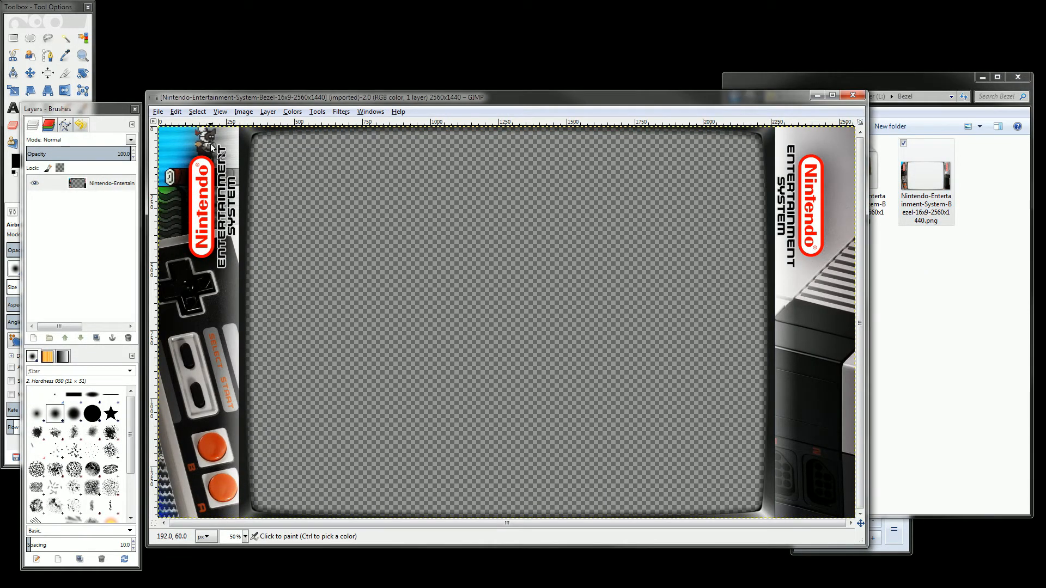
pyautogui.click(268, 111)
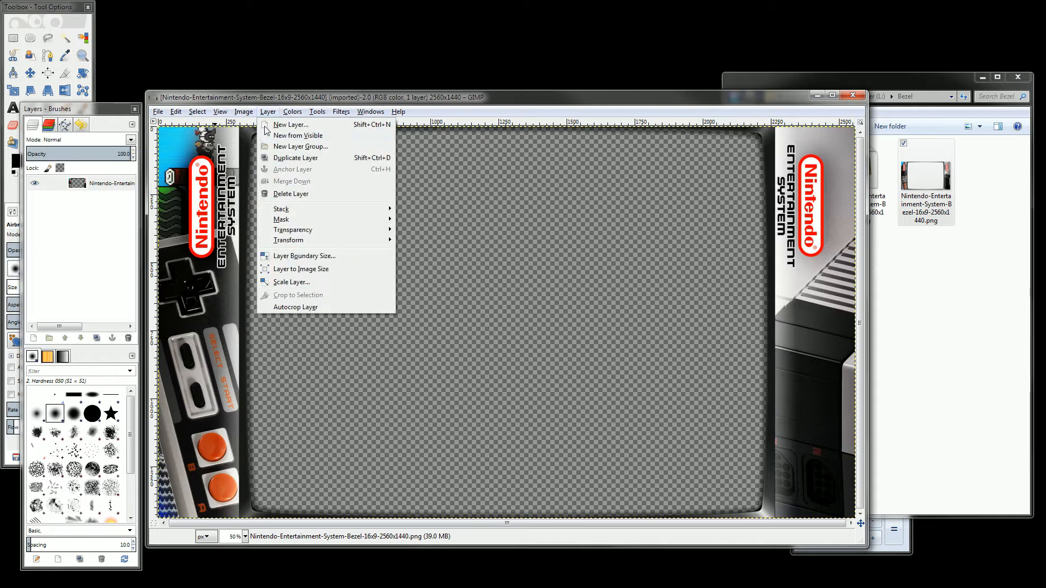
pyautogui.click(287, 212)
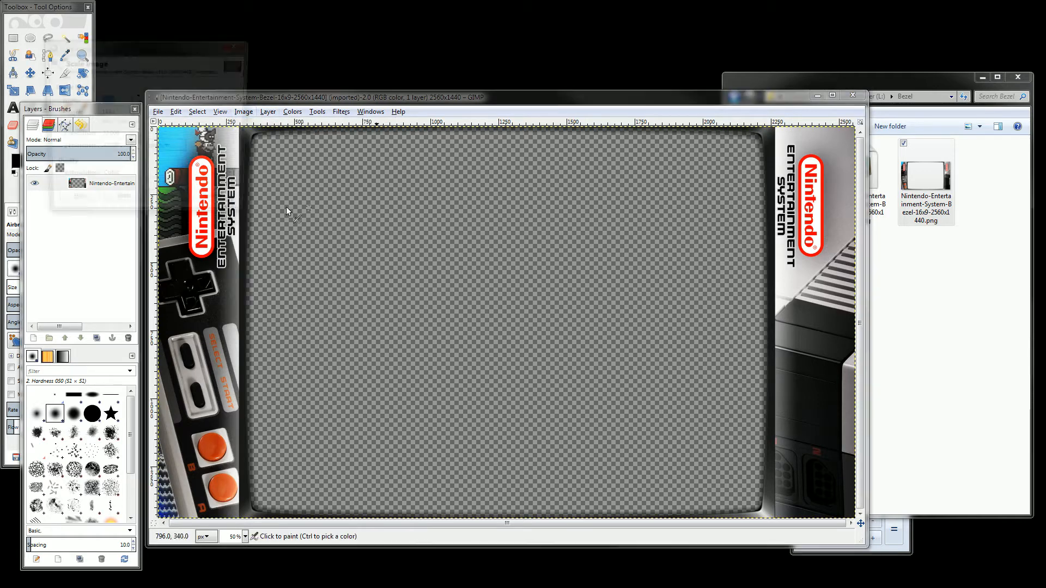
pyautogui.click(244, 111)
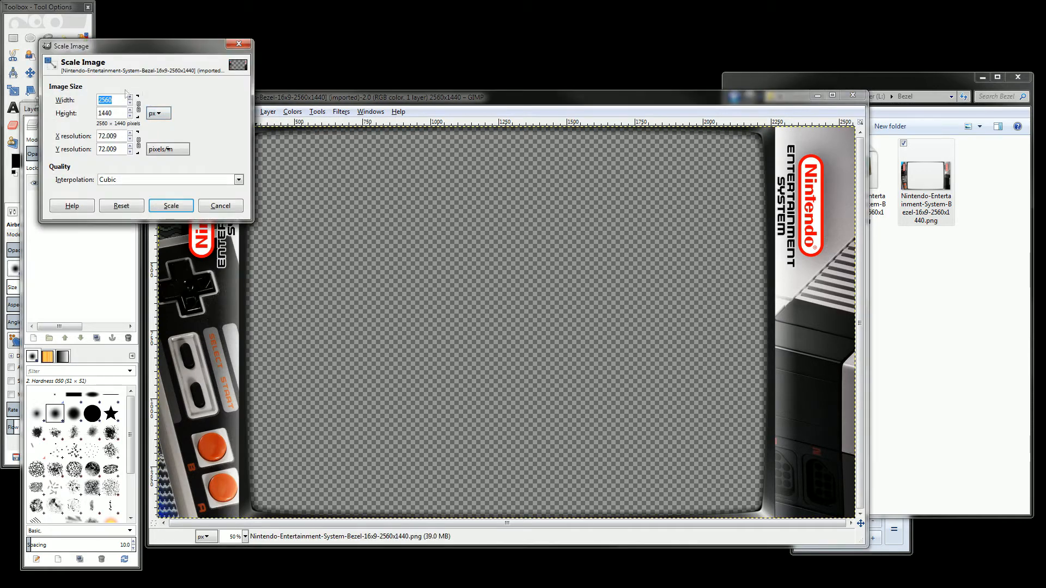
pyautogui.write('1920')
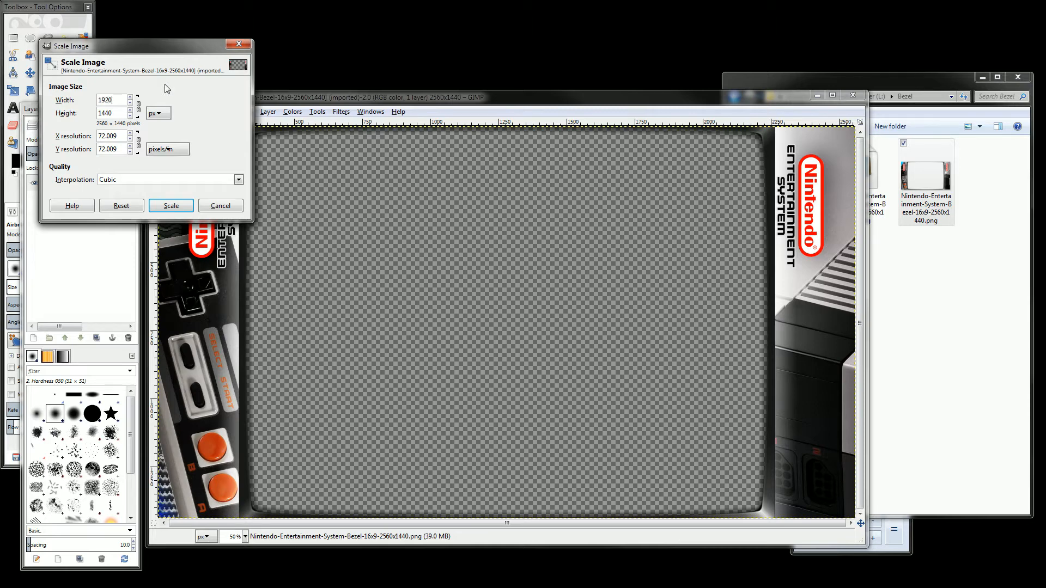
pyautogui.write('1080')
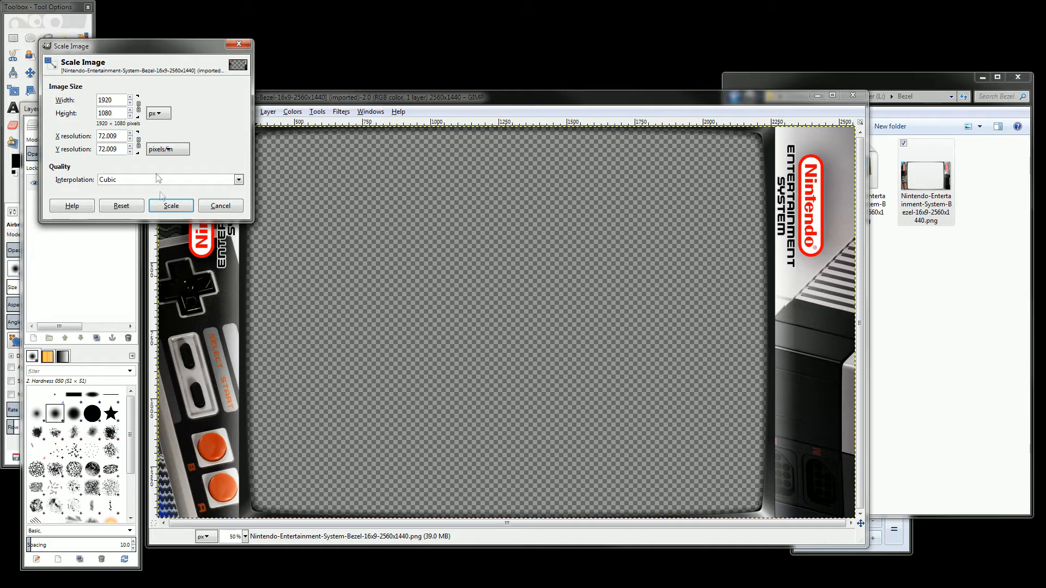
pyautogui.click(170, 205)
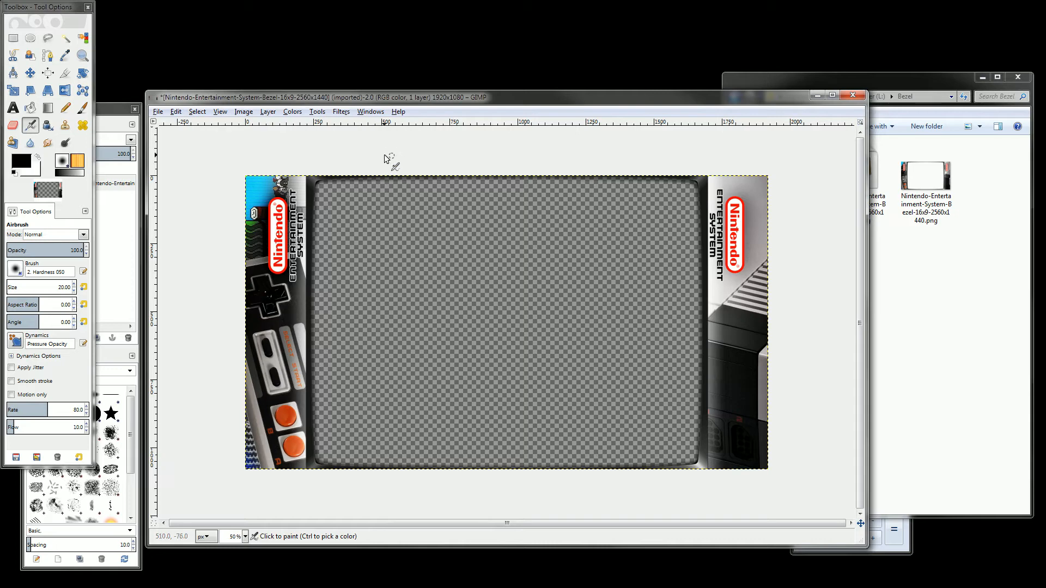
pyautogui.moveTo(232, 171)
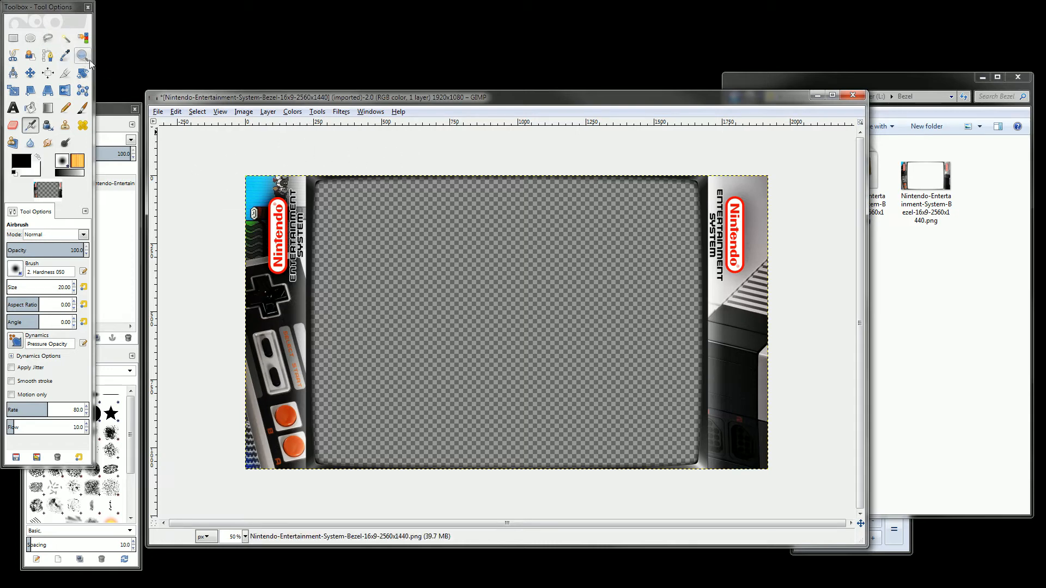
# - Zoom in on the bezel's left screen edge, then bring the Bezel folder forward
pyautogui.click(83, 56)
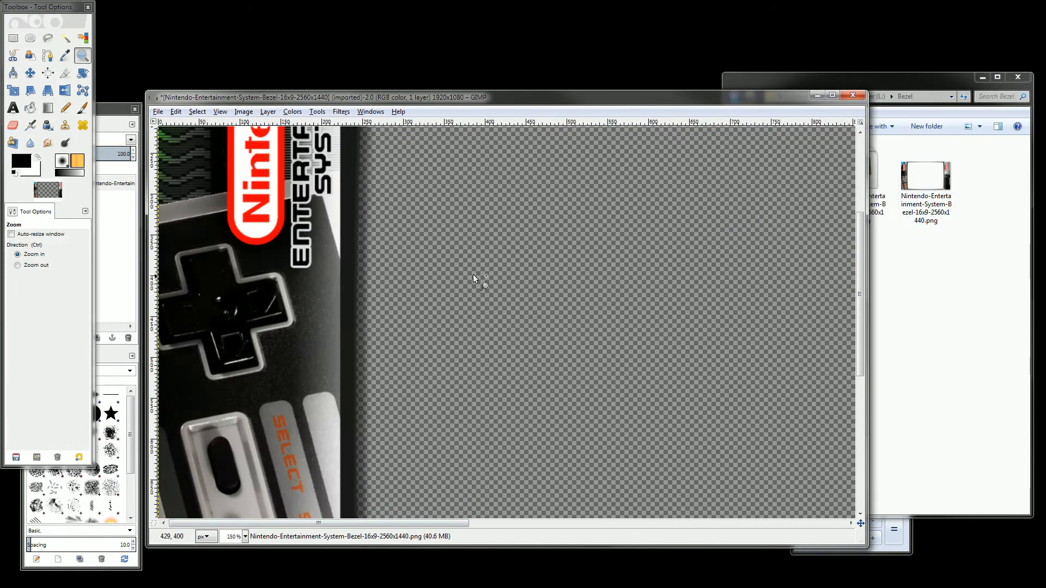
pyautogui.moveTo(357, 273)
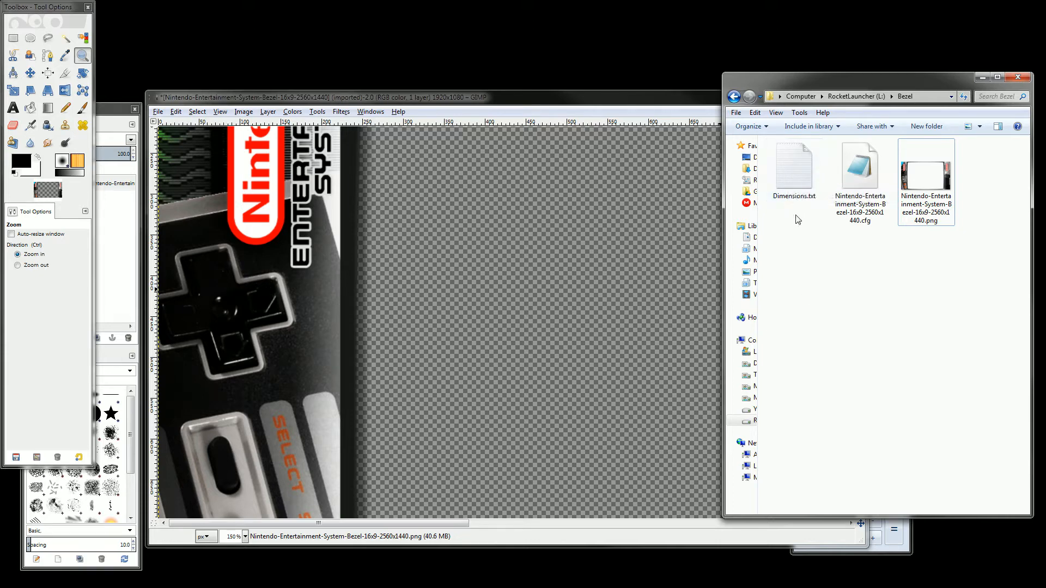
pyautogui.click(793, 167)
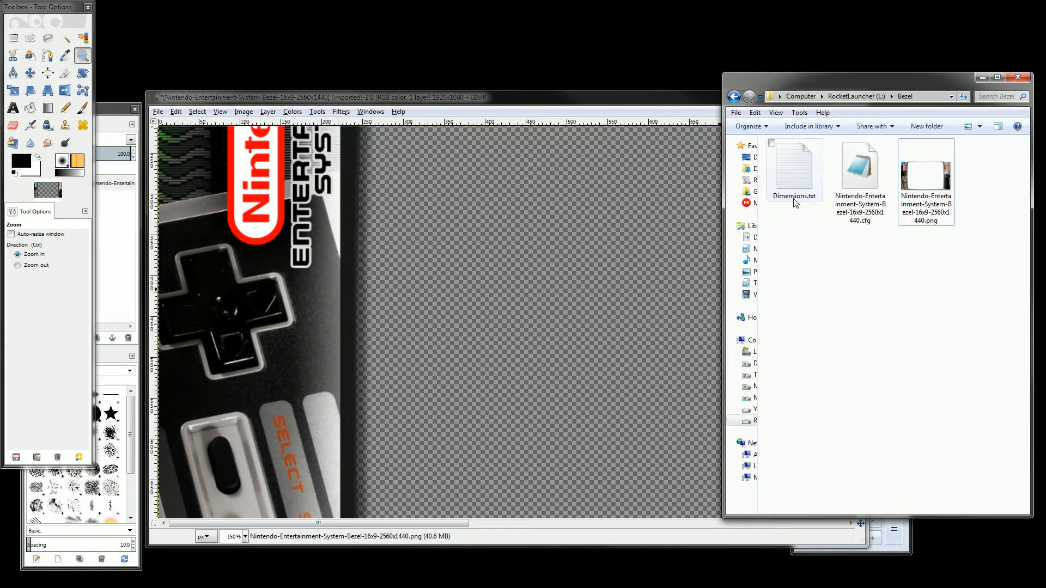
# - Open Dimensions.txt and enter Horizontal Left 242 and Horizontal Right 1677
pyautogui.doubleClick(794, 166)
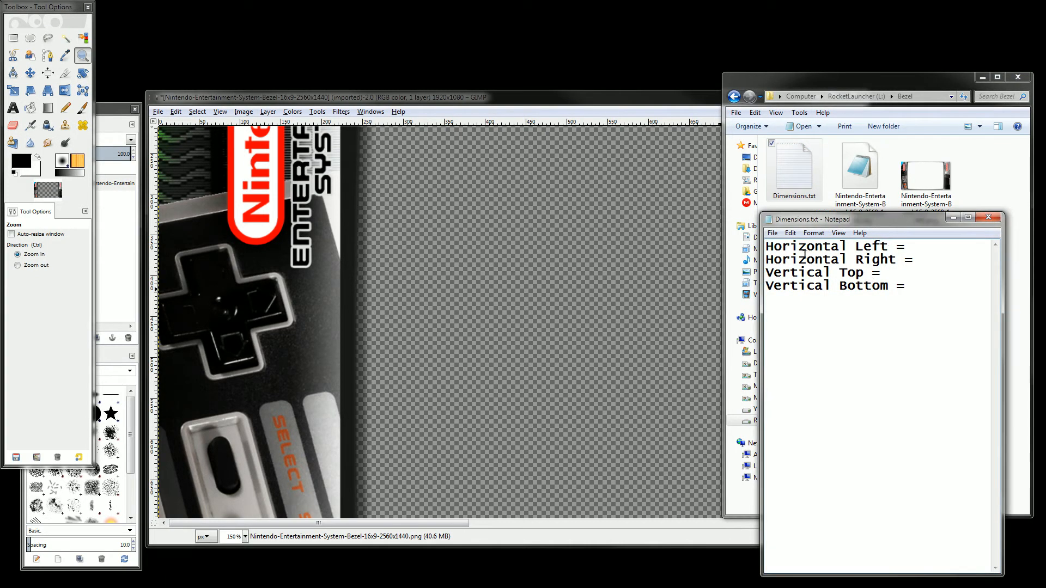
pyautogui.moveTo(460, 273)
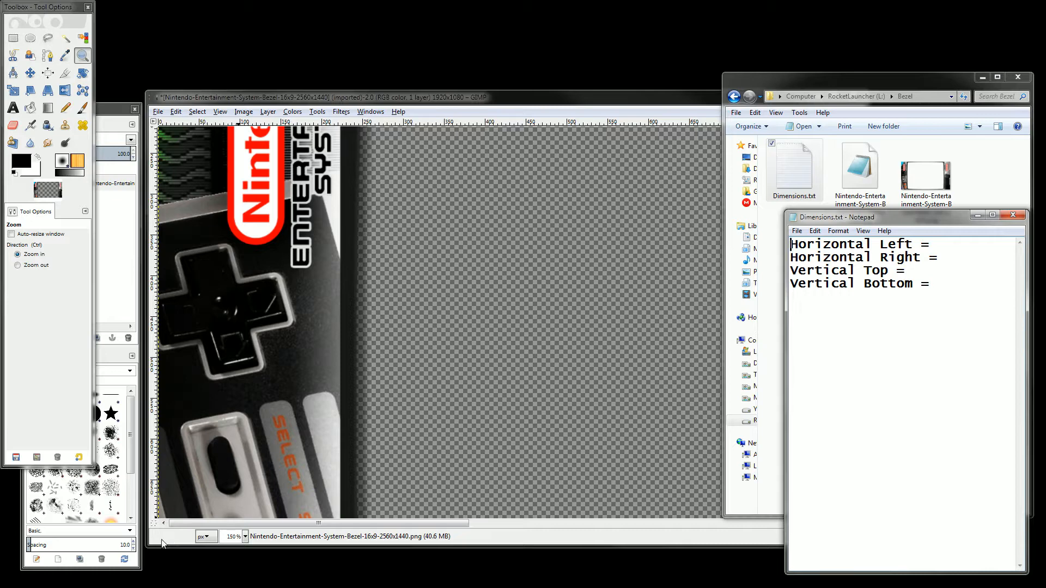
pyautogui.moveTo(261, 463)
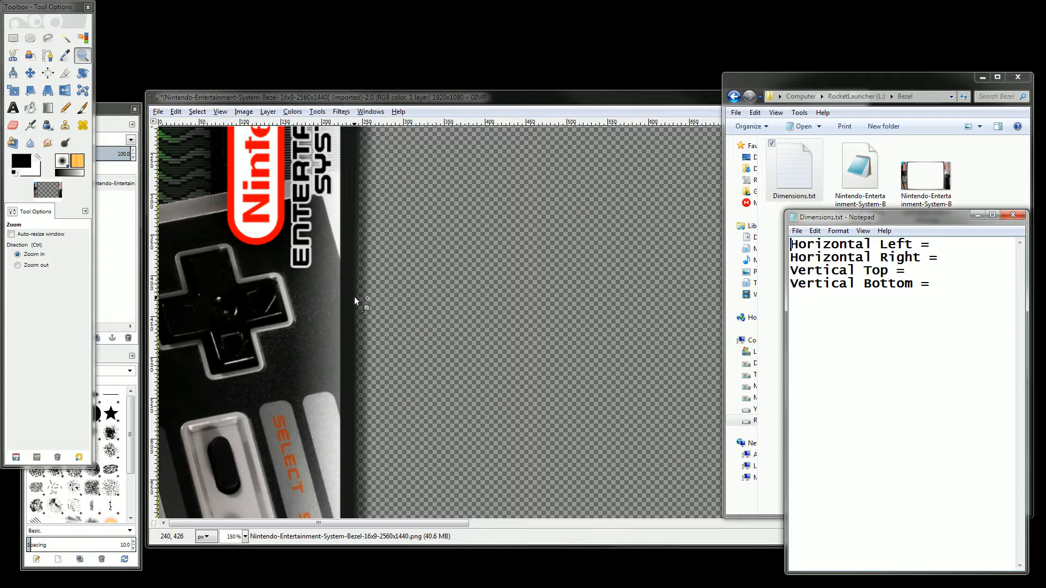
pyautogui.moveTo(358, 298)
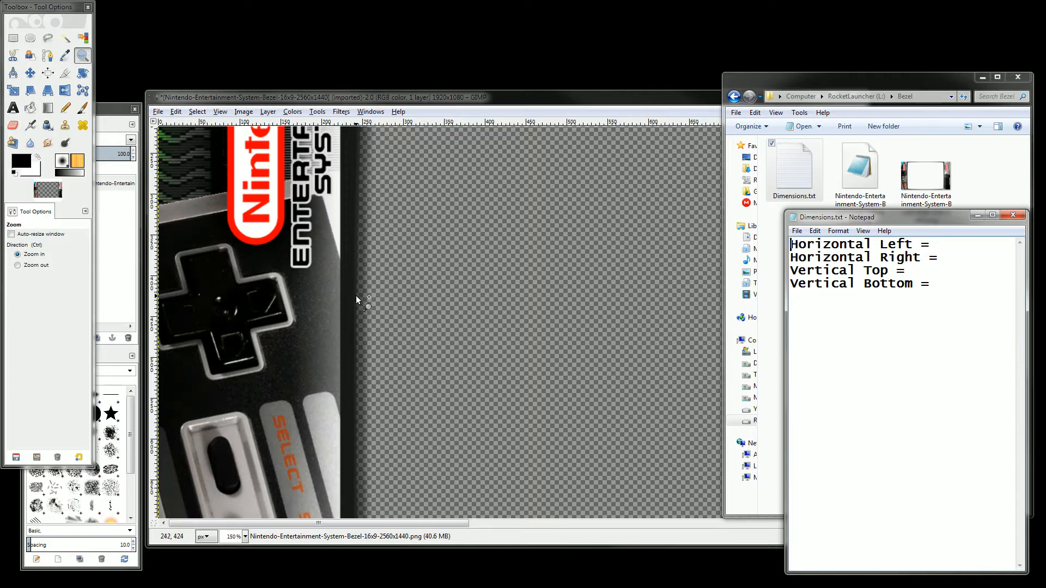
pyautogui.moveTo(748, 310)
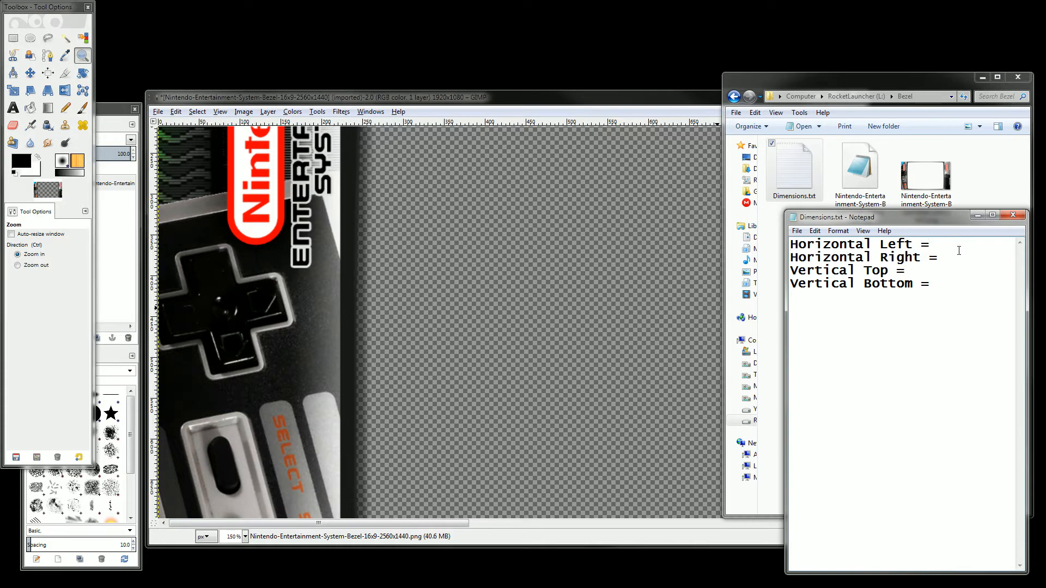
pyautogui.write('242')
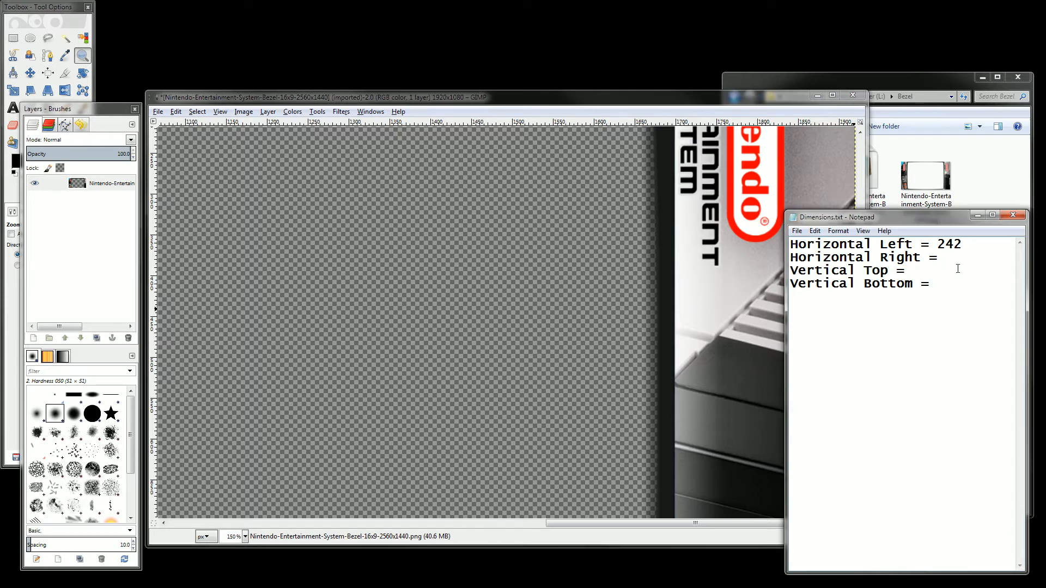
pyautogui.write('1677')
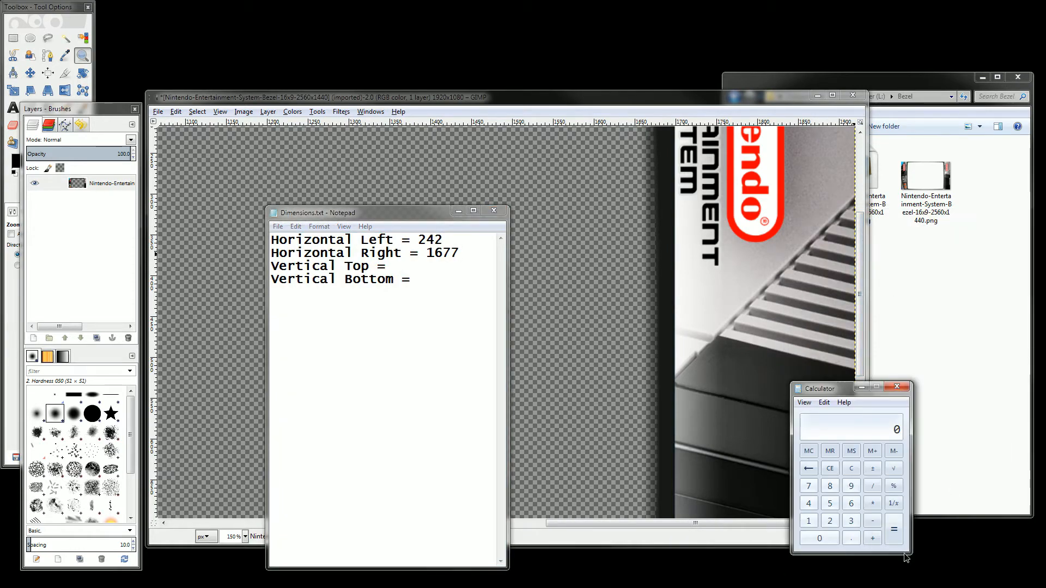
# - Compute 1677 − 242 = 1435 in Calculator, then move Notepad aside
pyautogui.moveTo(819, 388); pyautogui.dragTo(560, 285)
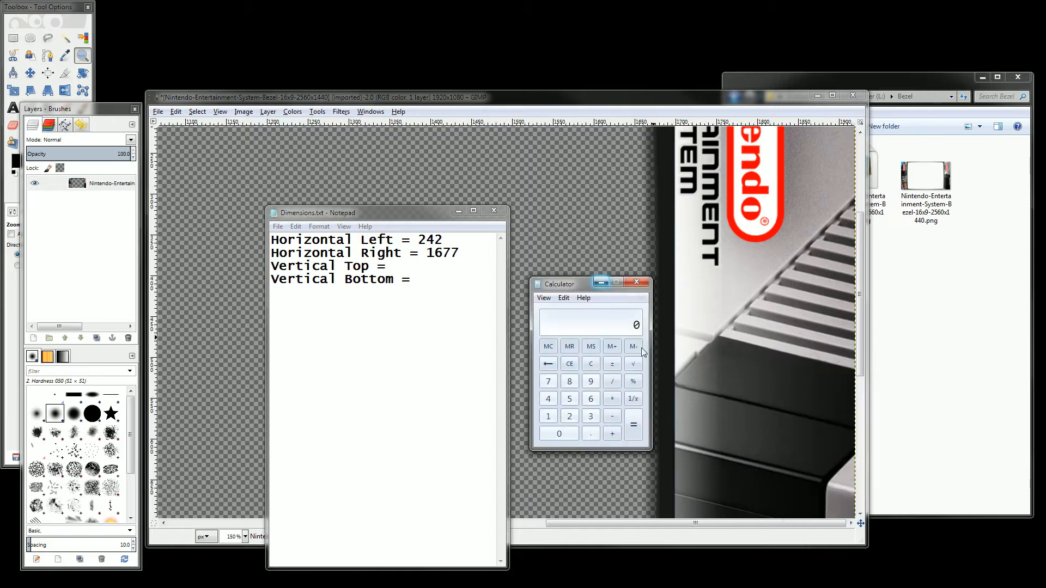
pyautogui.click(477, 259)
pyautogui.write('1677')
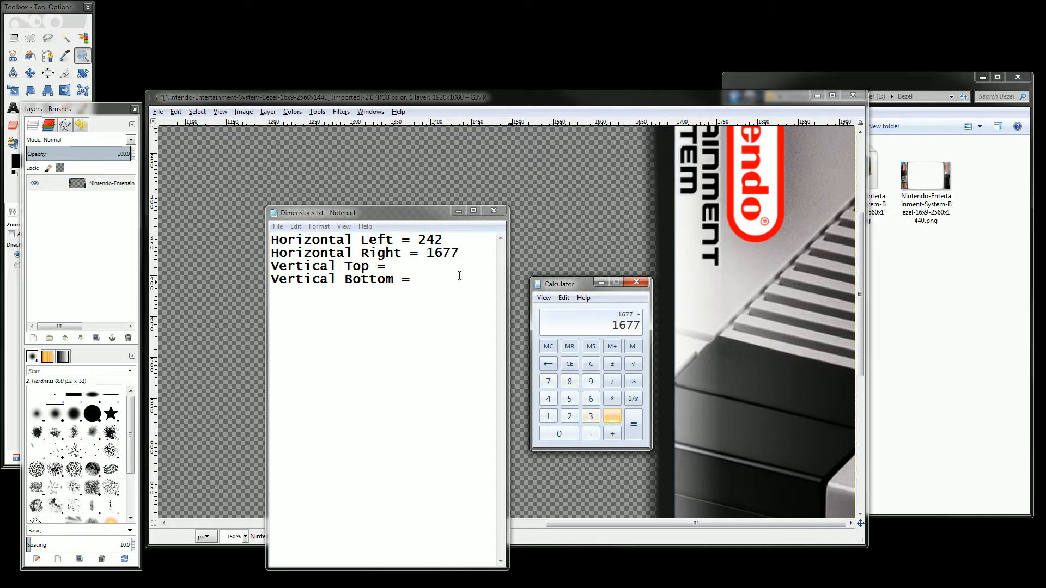
pyautogui.click(569, 415)
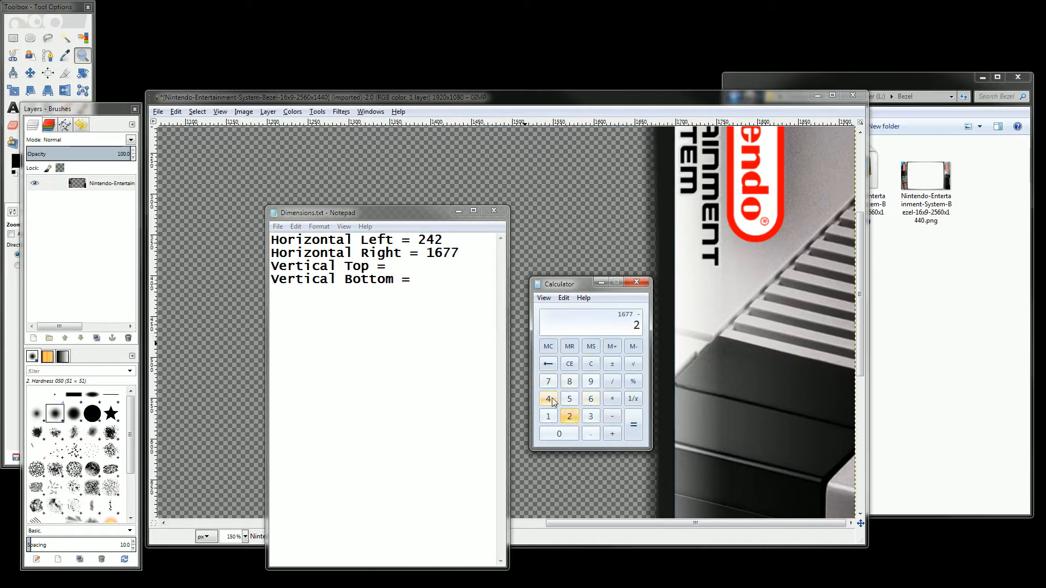
pyautogui.click(633, 424)
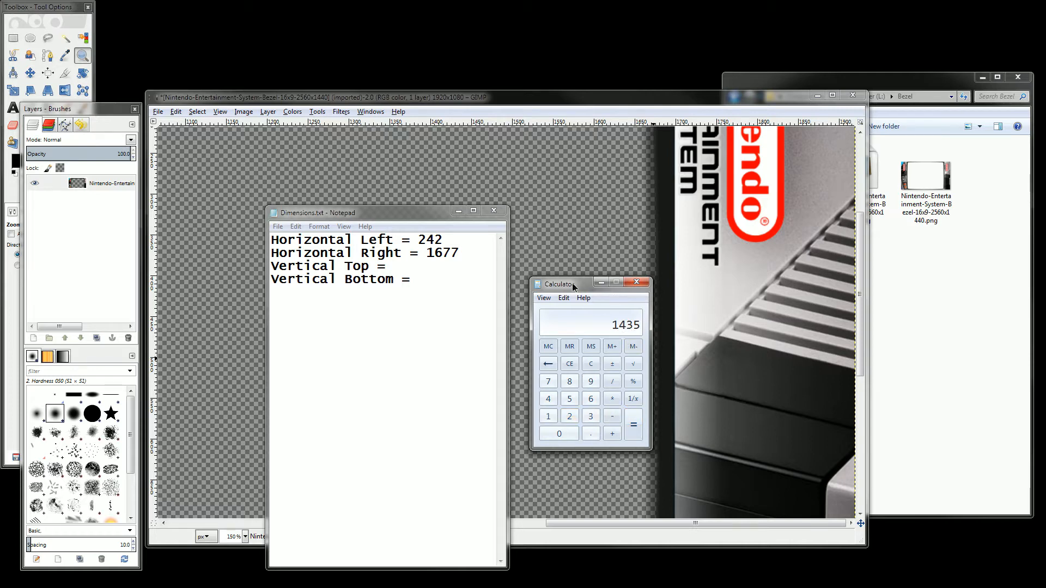
pyautogui.moveTo(567, 283); pyautogui.dragTo(940, 343)
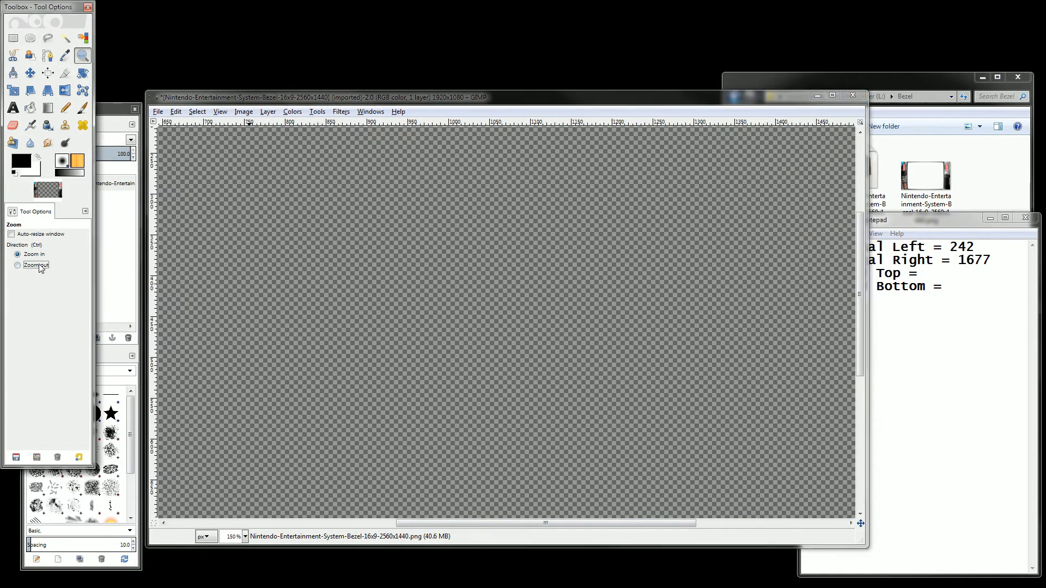
# - Zoom out in GIMP and record the screen area edges, including Vertical Bottom 1080
pyautogui.click(17, 265)
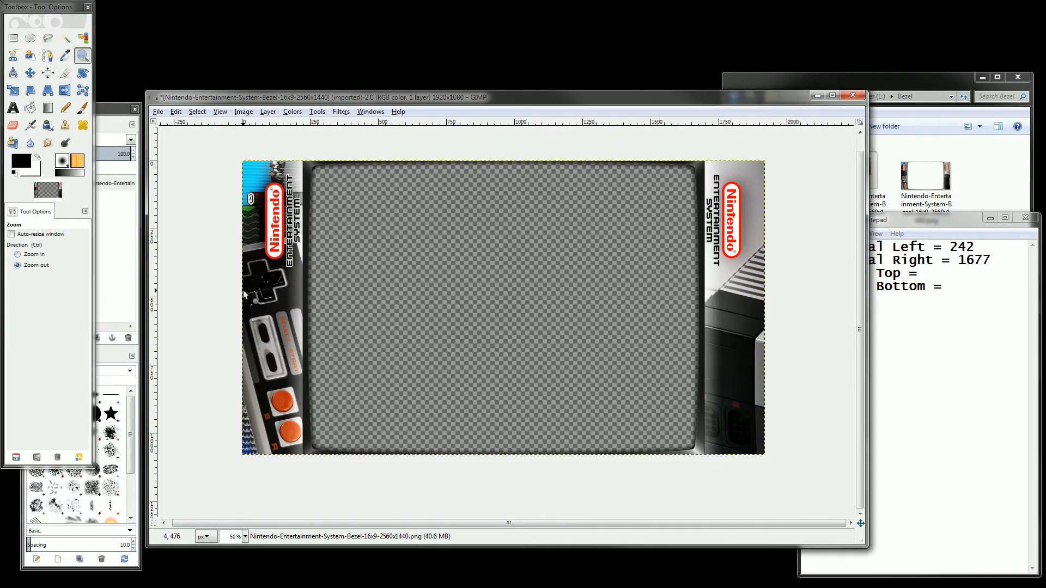
pyautogui.moveTo(309, 289)
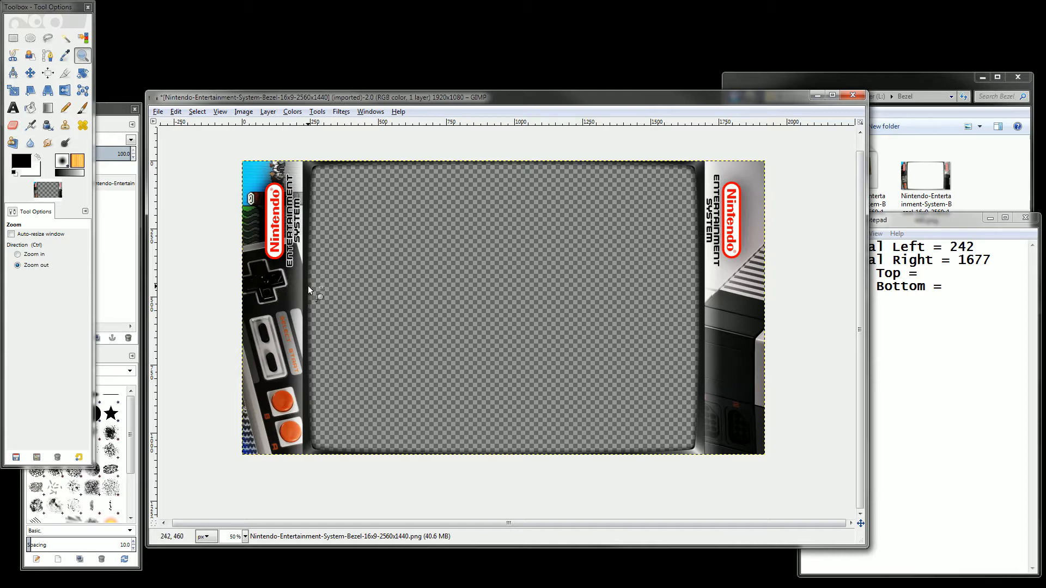
pyautogui.moveTo(264, 296)
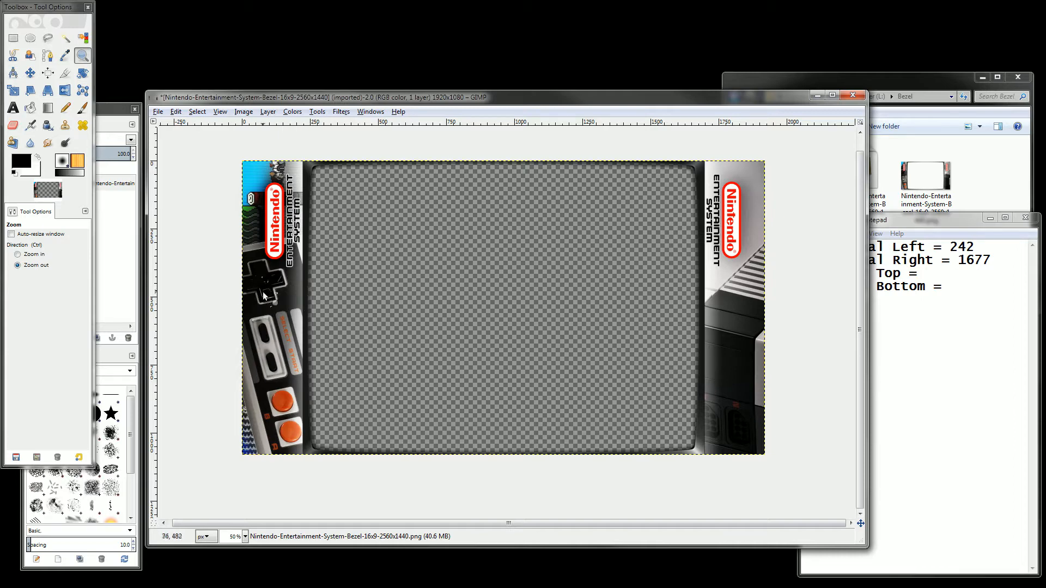
pyautogui.moveTo(321, 297)
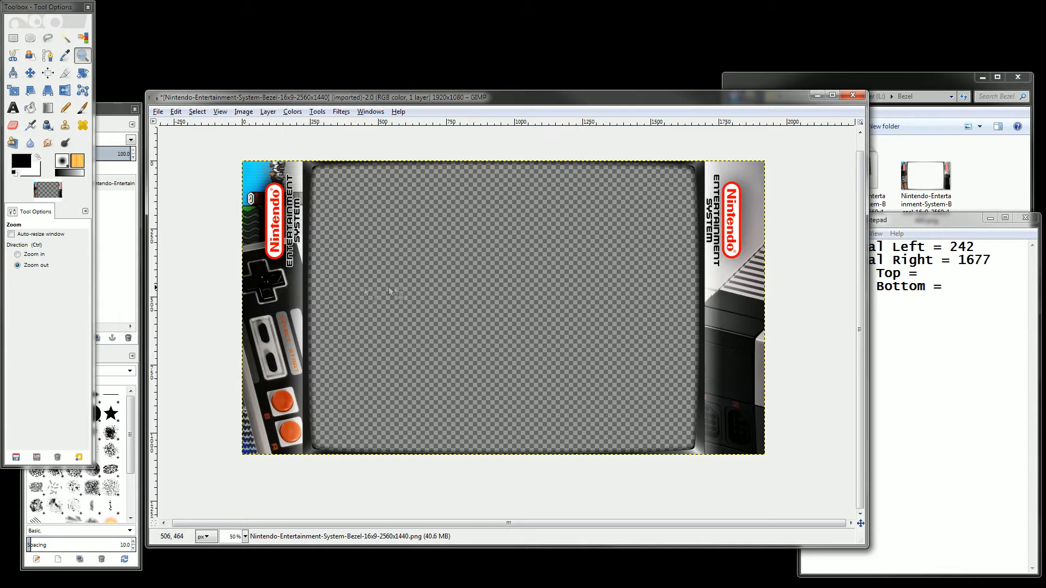
pyautogui.moveTo(698, 294)
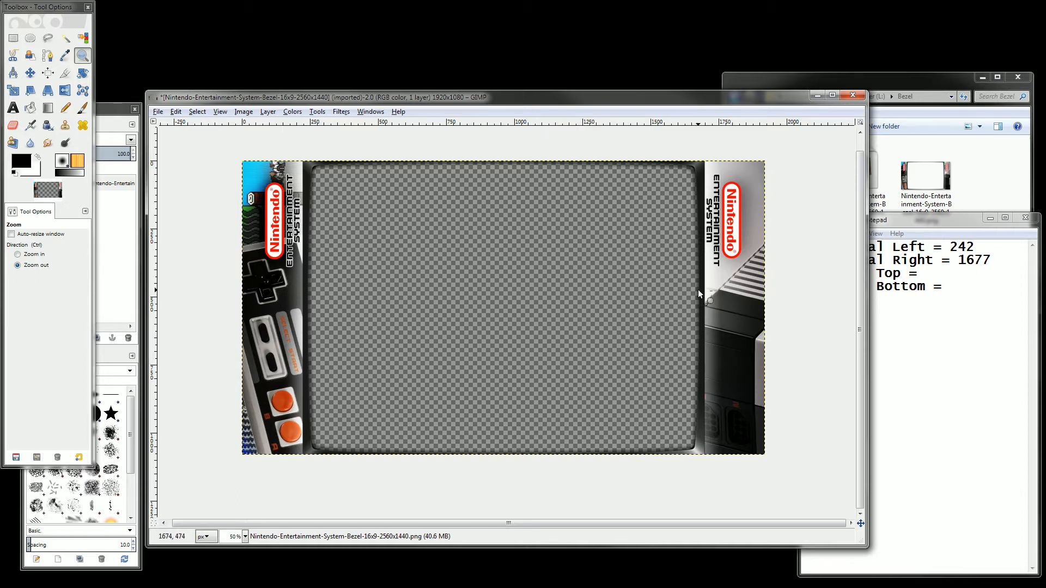
pyautogui.moveTo(681, 297)
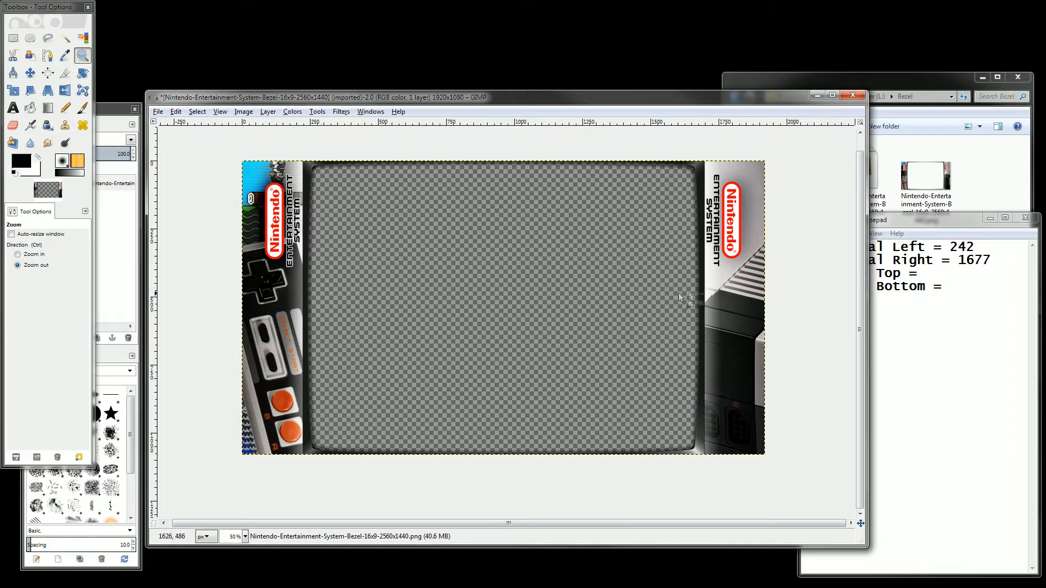
pyautogui.moveTo(693, 302)
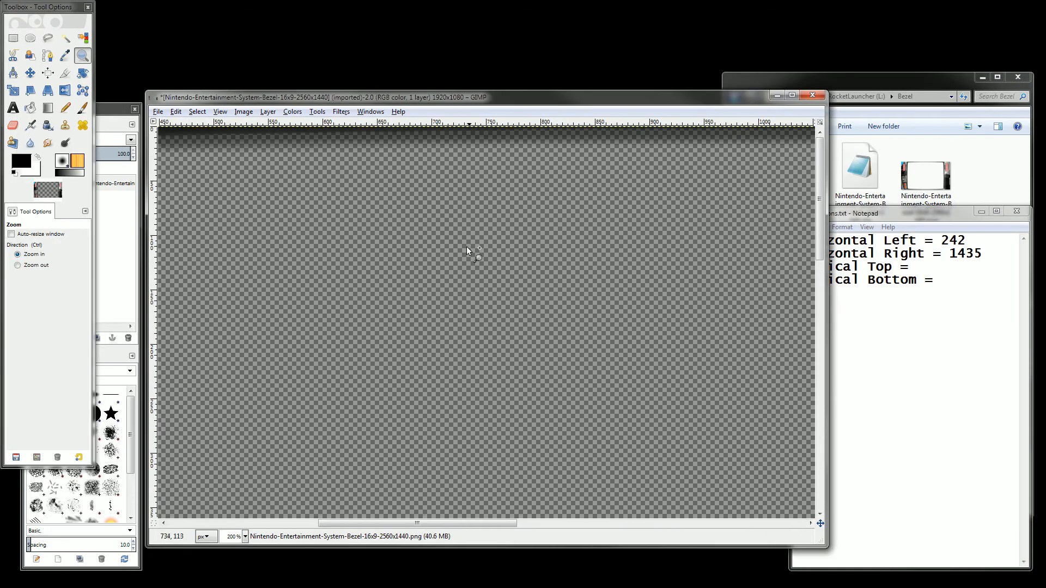
pyautogui.moveTo(500, 134)
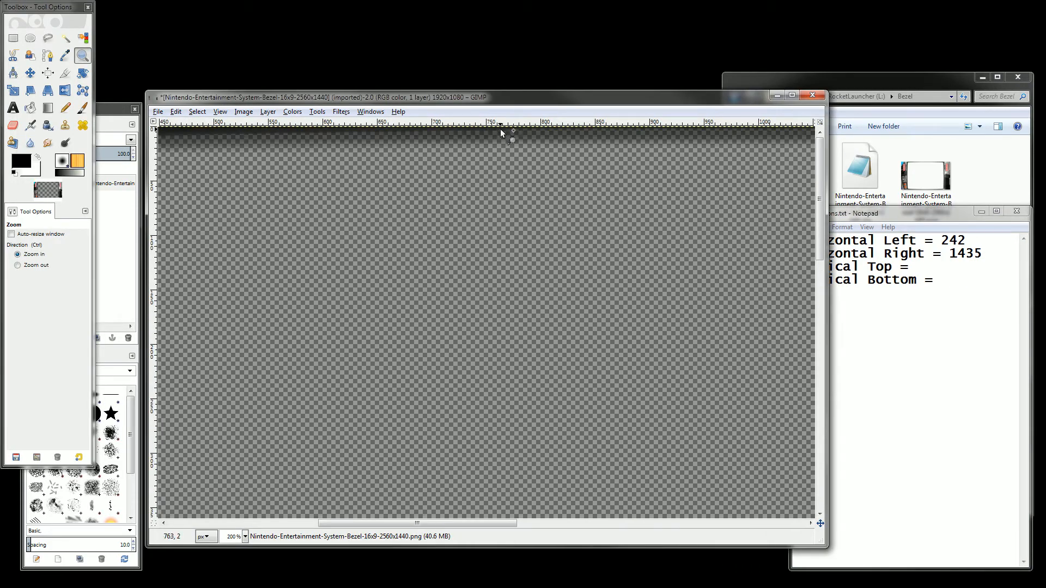
pyautogui.moveTo(499, 134)
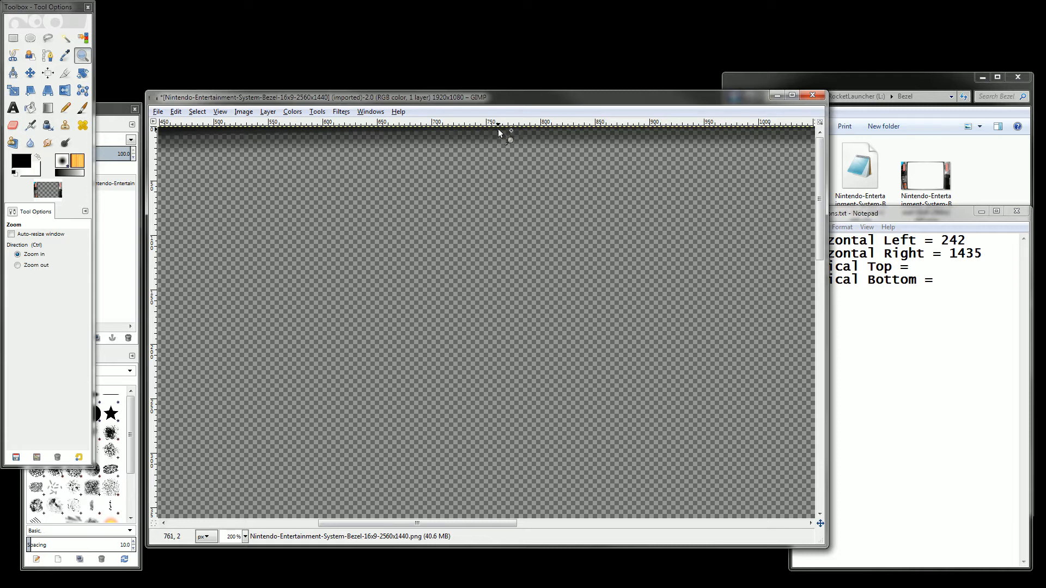
pyautogui.moveTo(800, 200)
pyautogui.write(' 0')
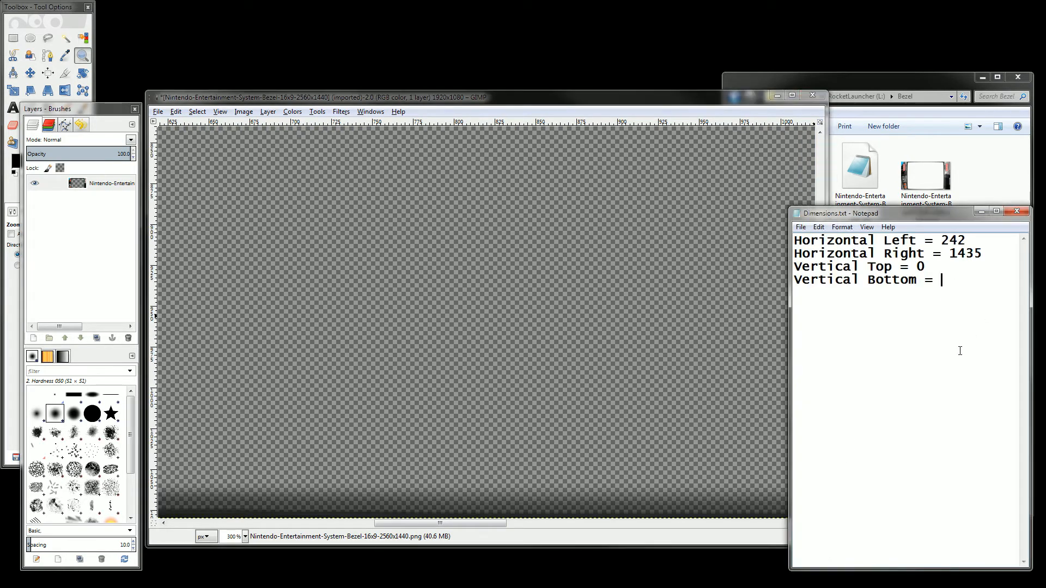
pyautogui.write('1080')
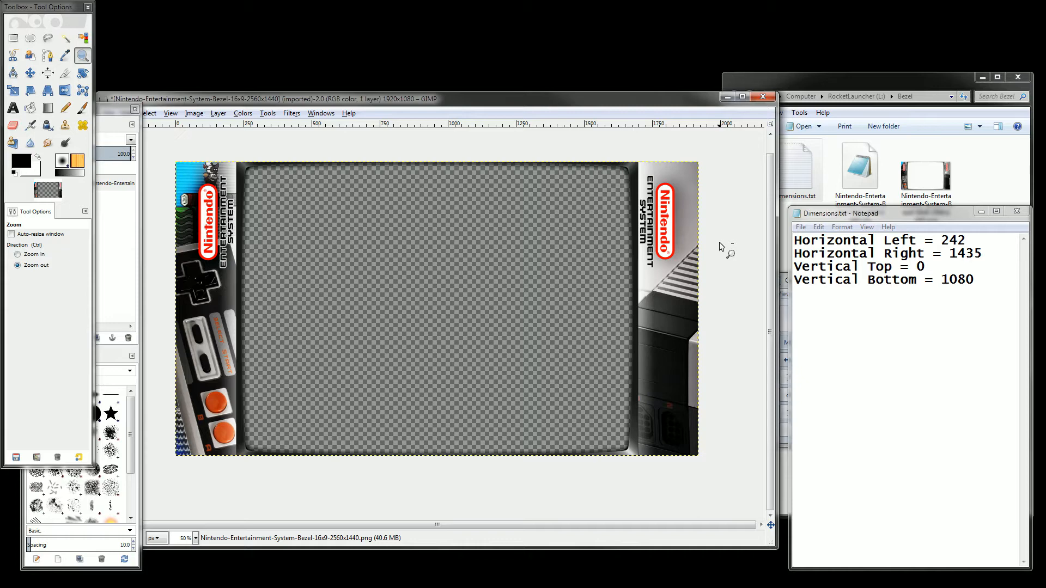
pyautogui.moveTo(637, 170)
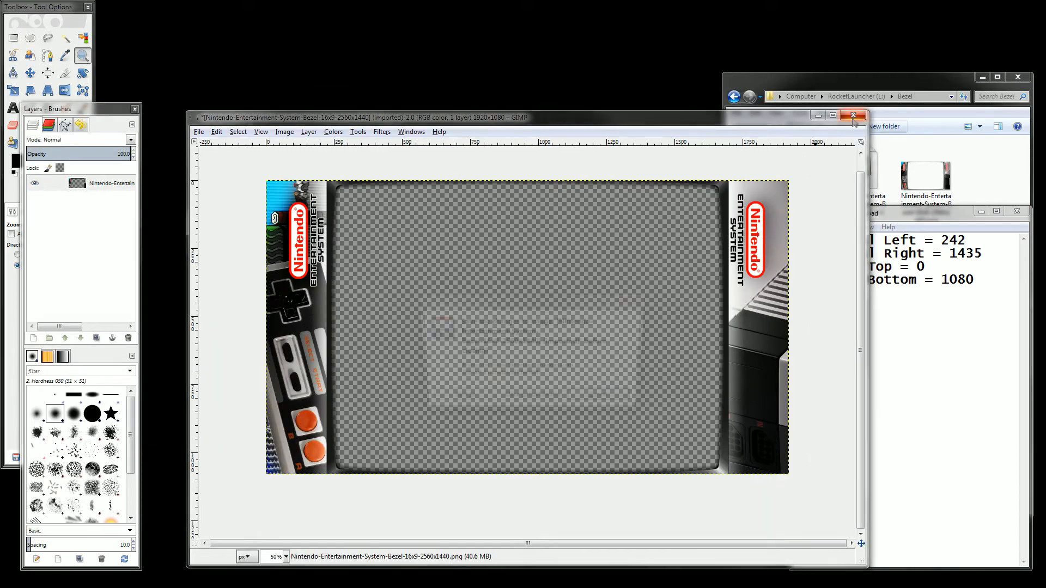
# - Close the bezel image window, discarding the resize without saving
pyautogui.click(853, 115)
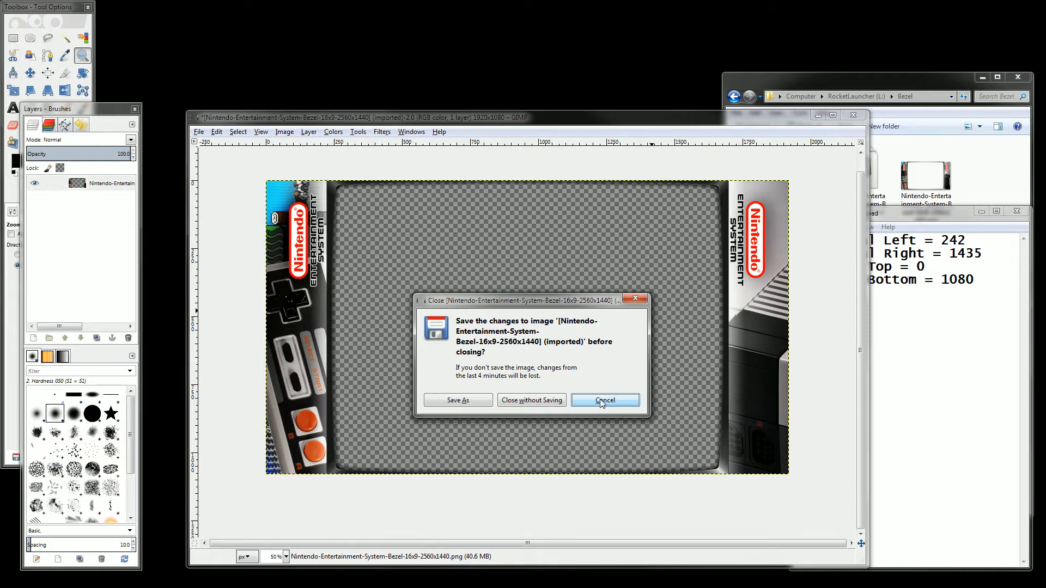
pyautogui.click(531, 401)
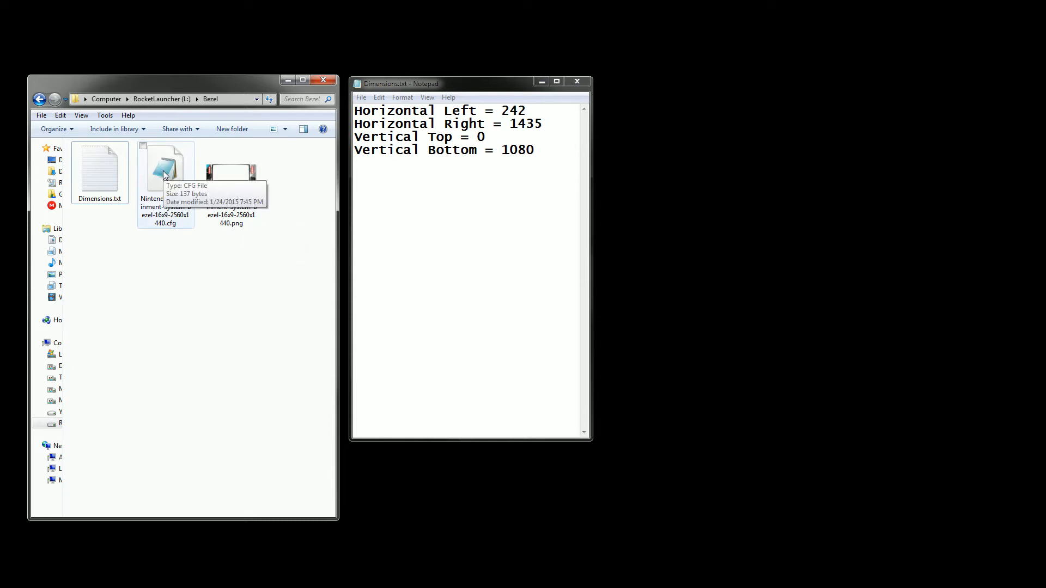
pyautogui.moveTo(175, 169)
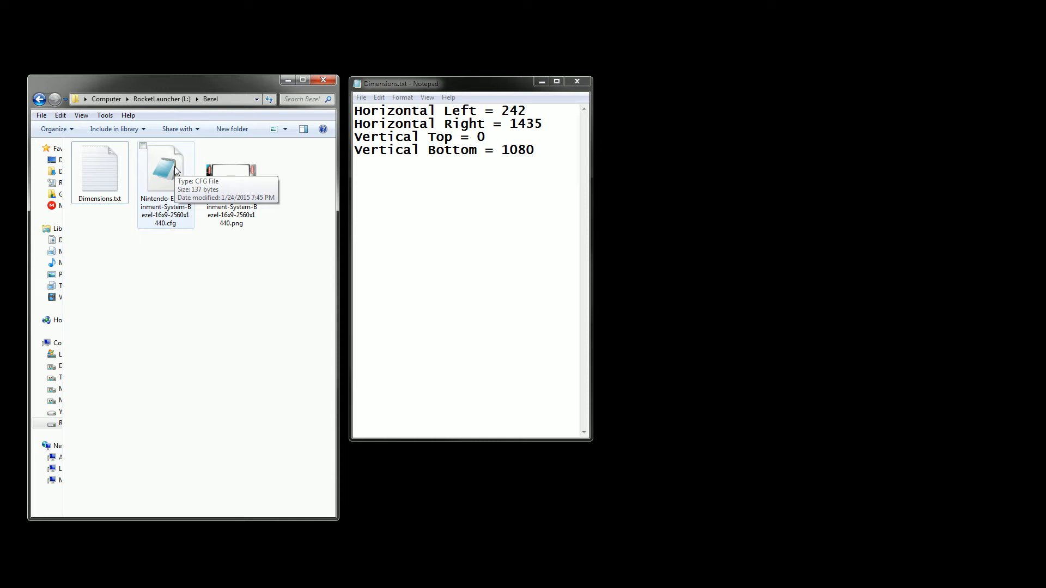
# - Open Nintendo-Entertainment-System-Bezel-16x9-2560x1440.cfg in Notepad
pyautogui.doubleClick(165, 170)
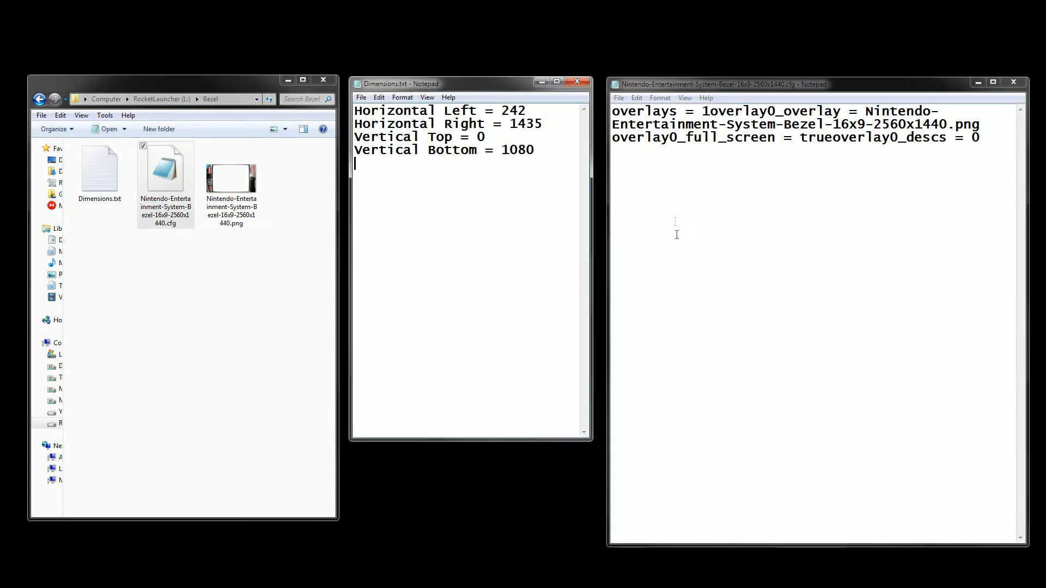
pyautogui.moveTo(709, 185)
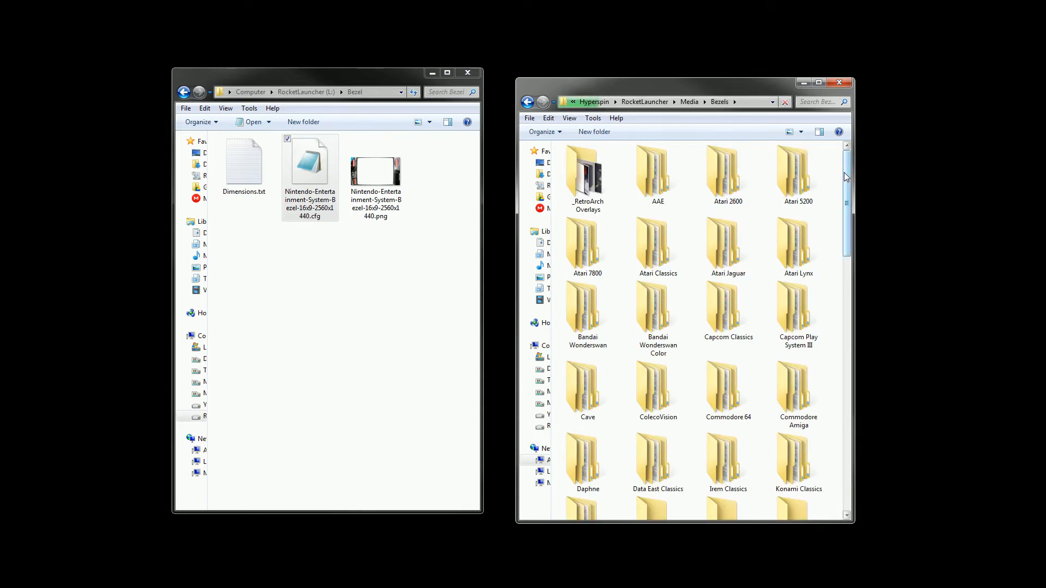
# - Open the _RetroArch Overlays folder and scroll through its bezel files
pyautogui.click(587, 173)
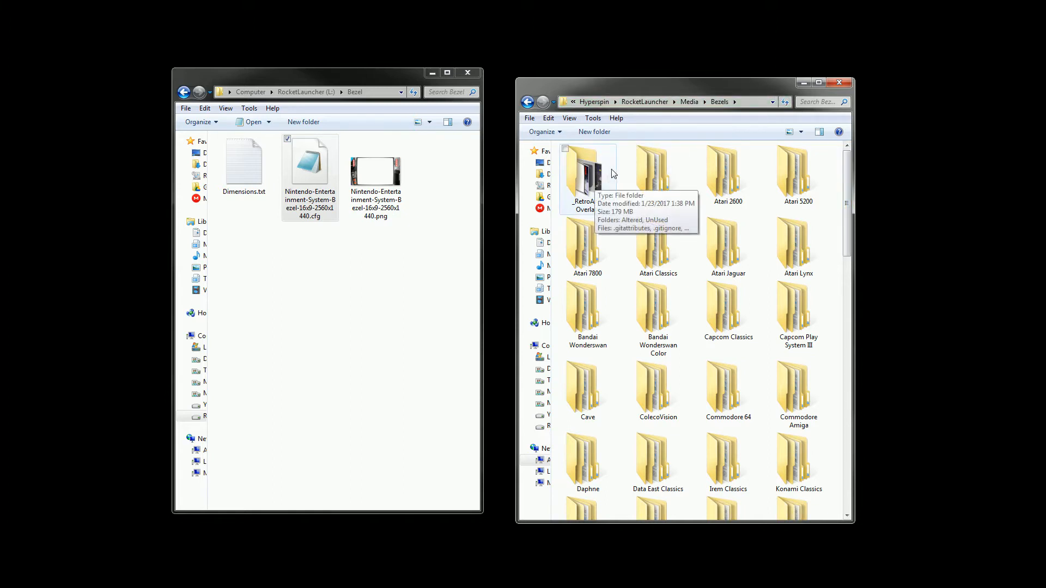
pyautogui.doubleClick(586, 165)
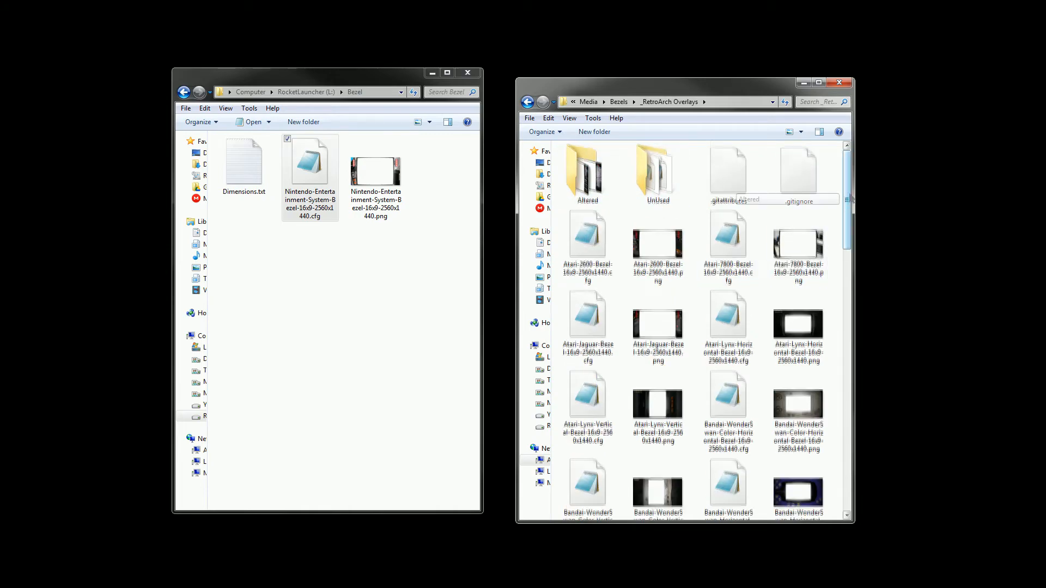
pyautogui.scroll(-3)
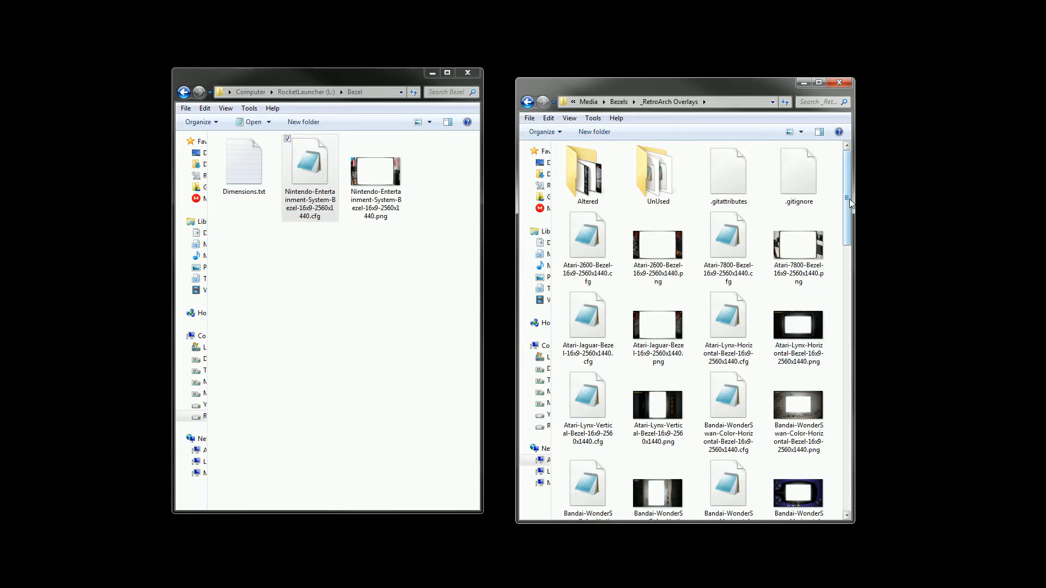
pyautogui.scroll(-3)
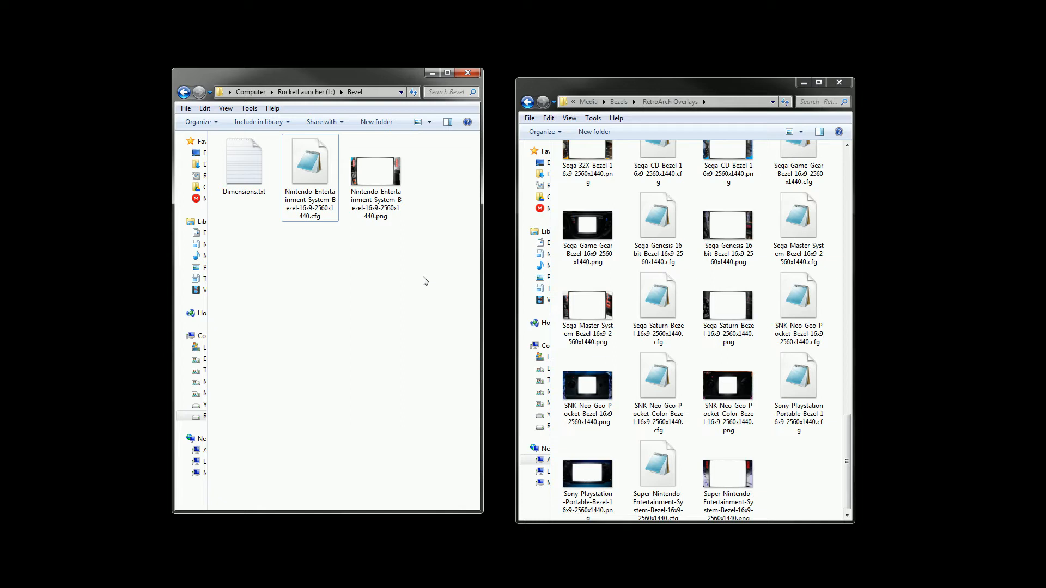
pyautogui.moveTo(414, 255)
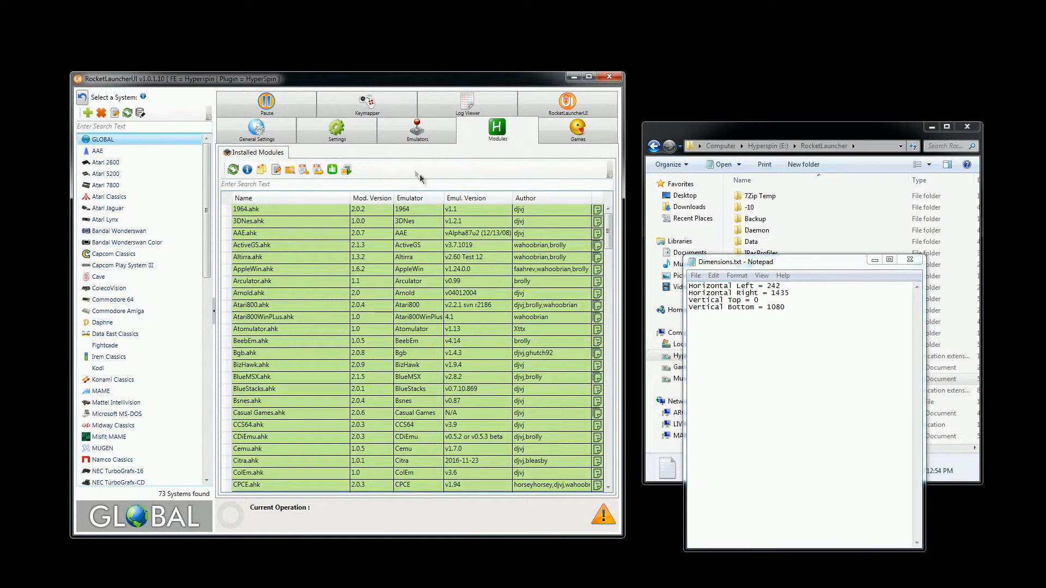
pyautogui.moveTo(337, 128)
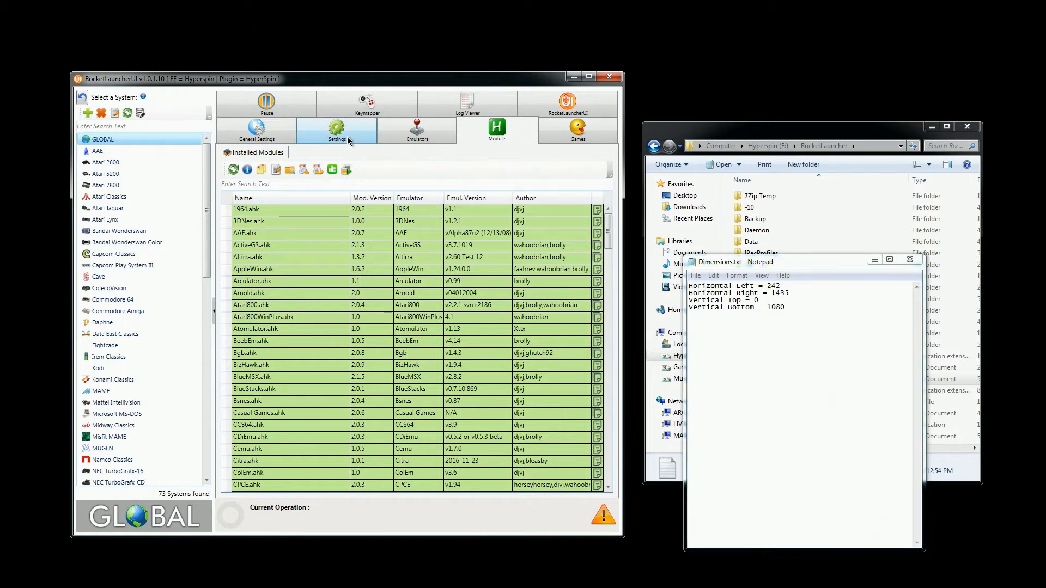
# - View Nintendo Entertainment System's Bezel setting, then list its installed modules
pyautogui.click(337, 130)
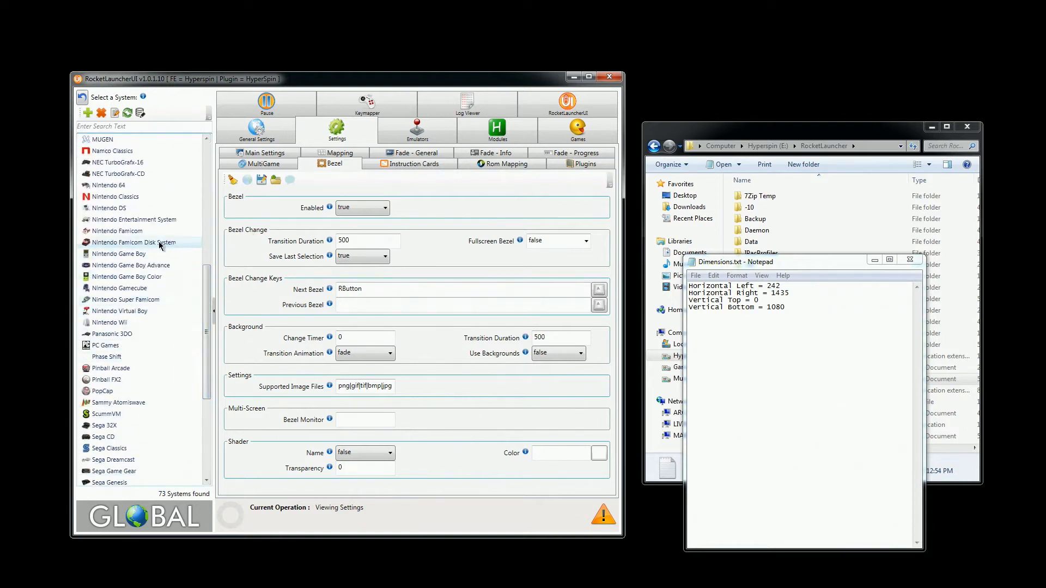
pyautogui.click(134, 219)
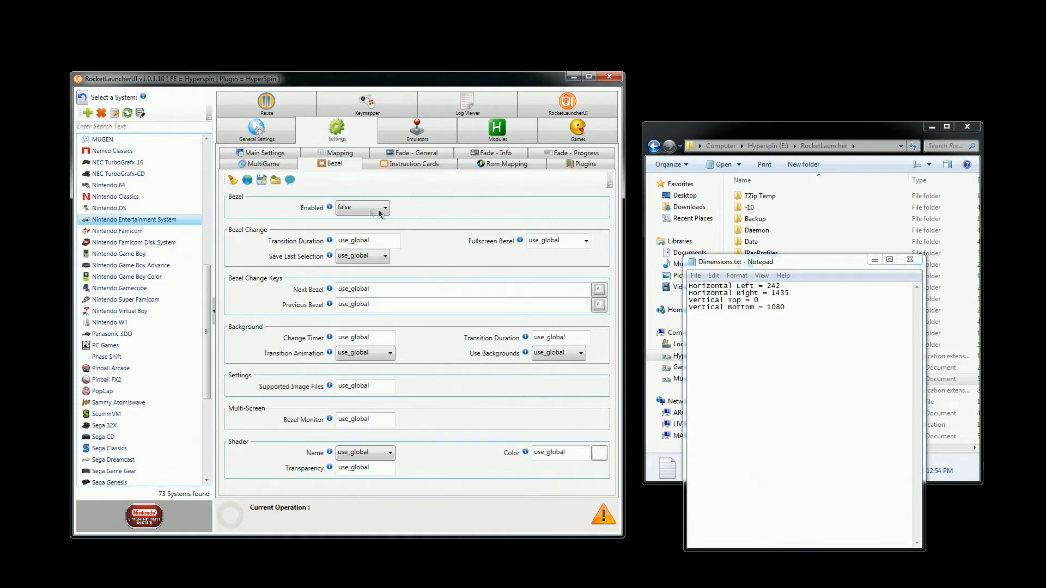
pyautogui.moveTo(469, 216)
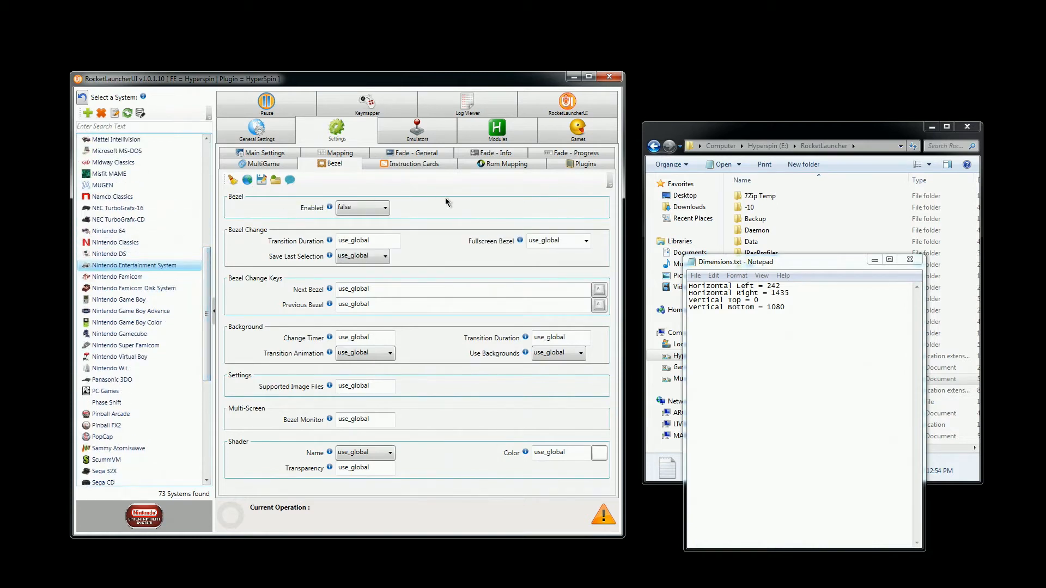
pyautogui.moveTo(467, 182)
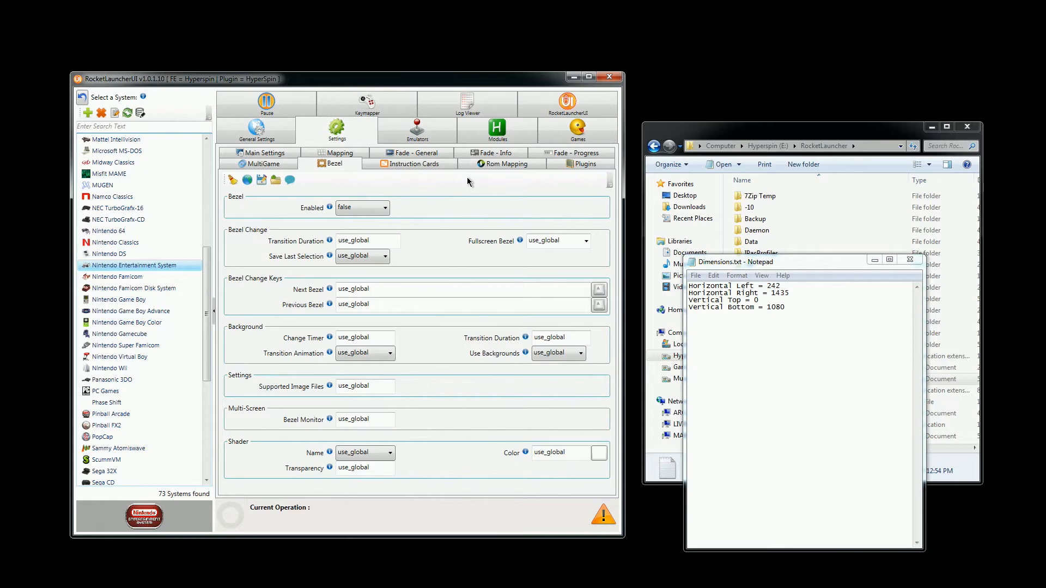
pyautogui.click(496, 130)
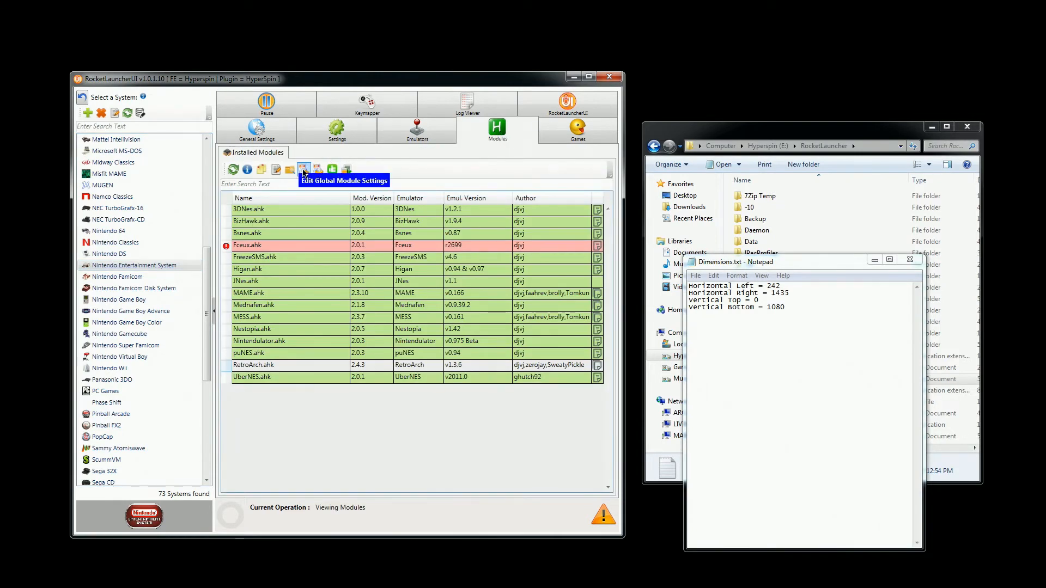
# - Point the RetroArch module's NES Overlay to the NES bezel .cfg in _RetroArch Overlays
pyautogui.click(303, 168)
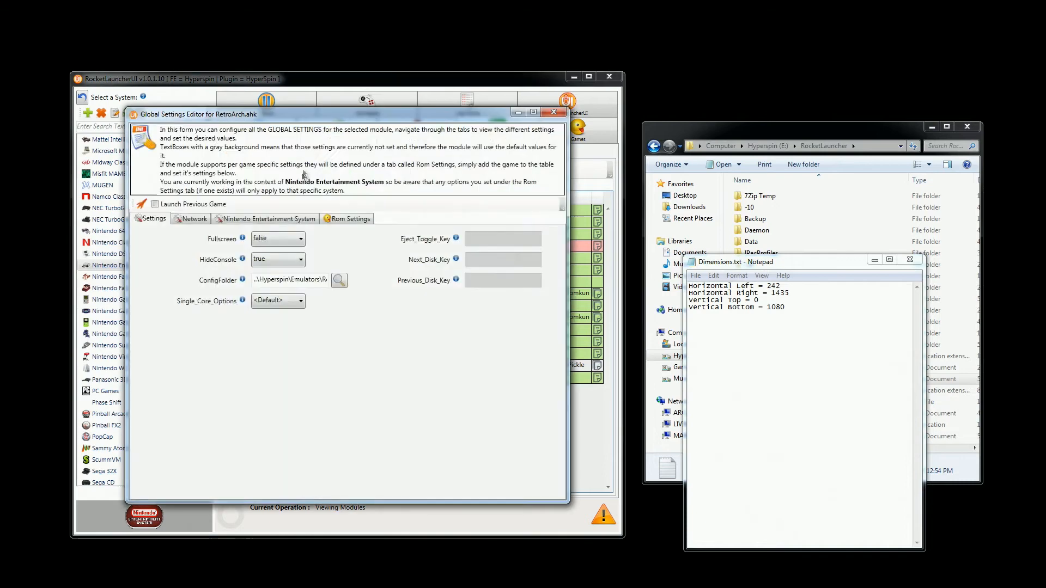
pyautogui.click(154, 205)
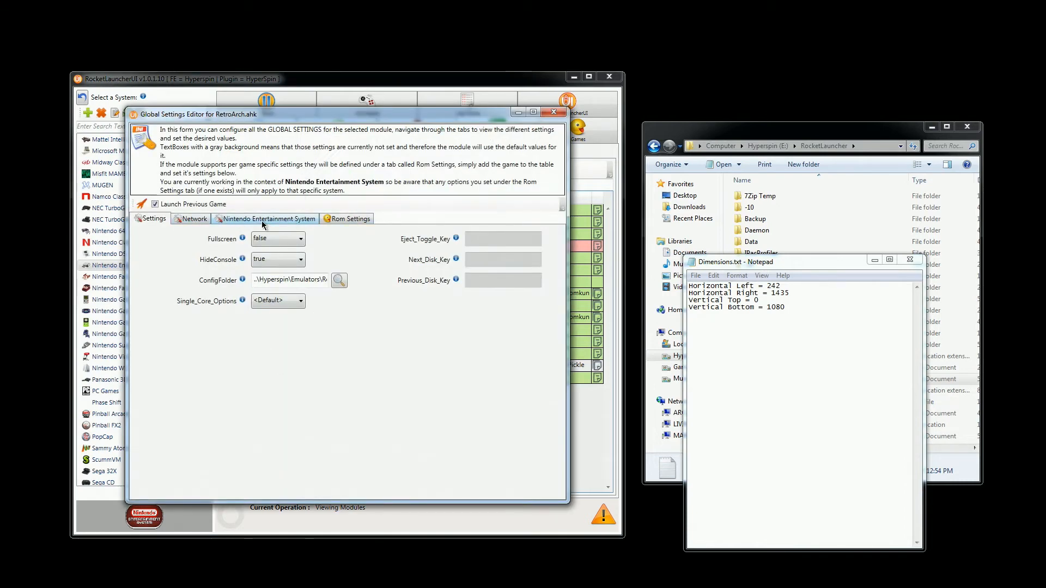
pyautogui.click(270, 218)
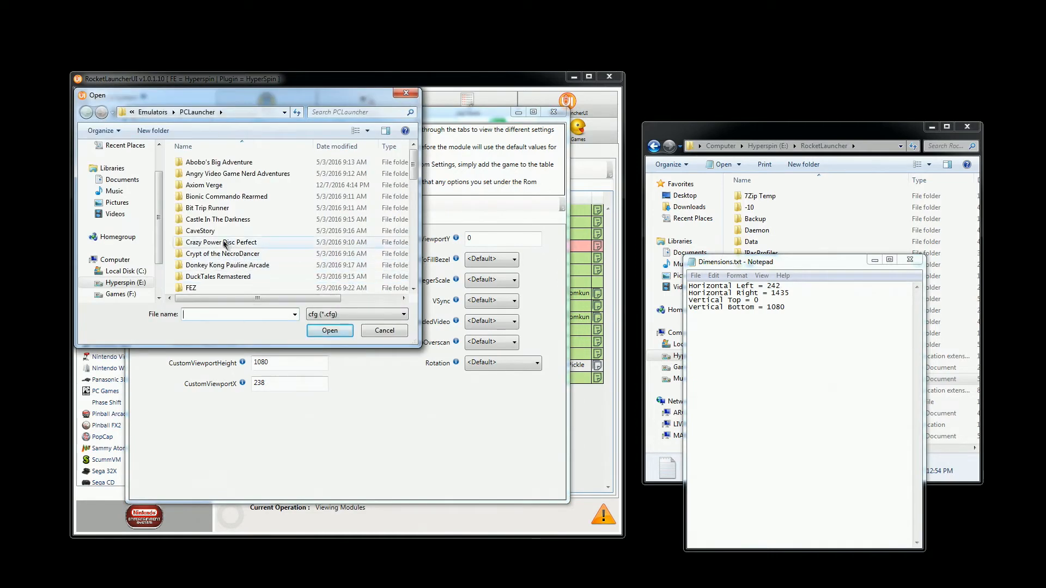
pyautogui.click(123, 282)
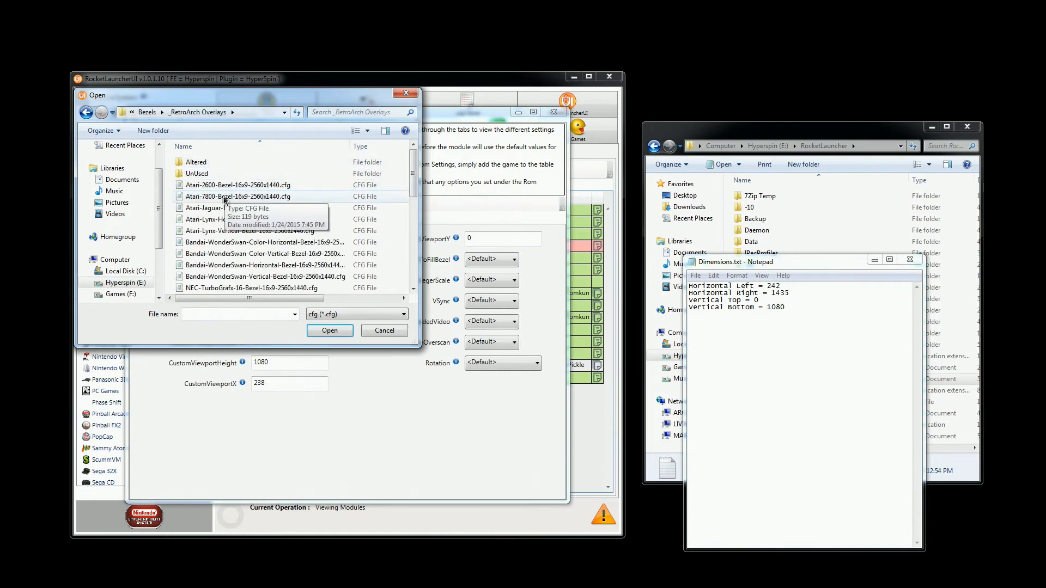
pyautogui.scroll(-3)
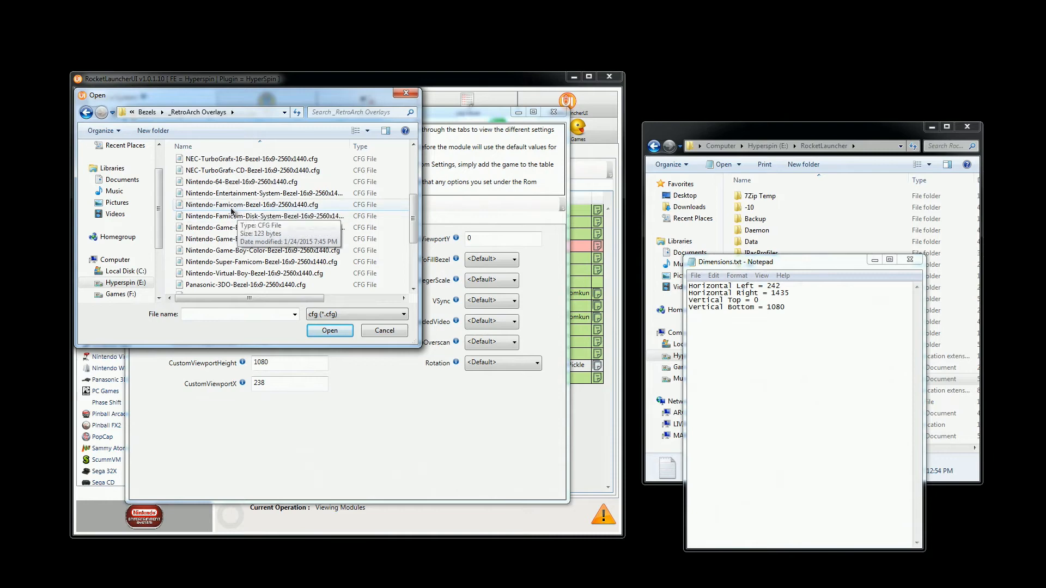
pyautogui.click(265, 192)
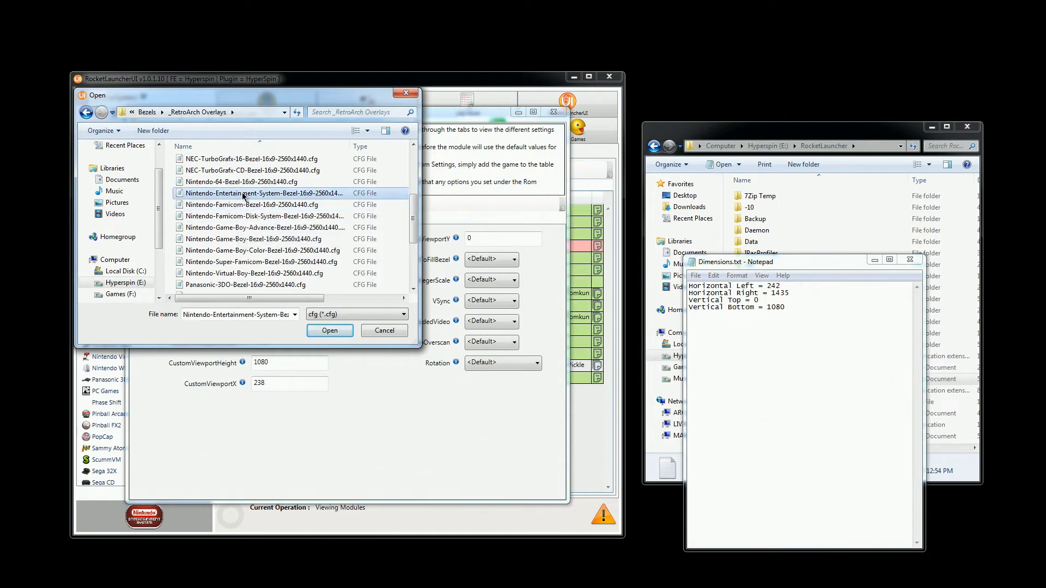
pyautogui.click(330, 330)
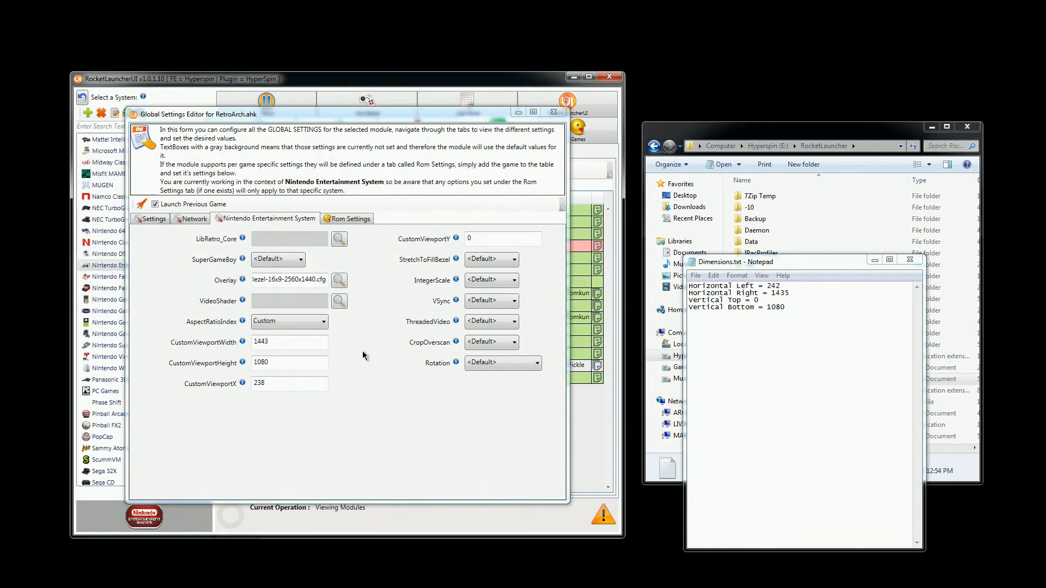
pyautogui.tripleClick(289, 279)
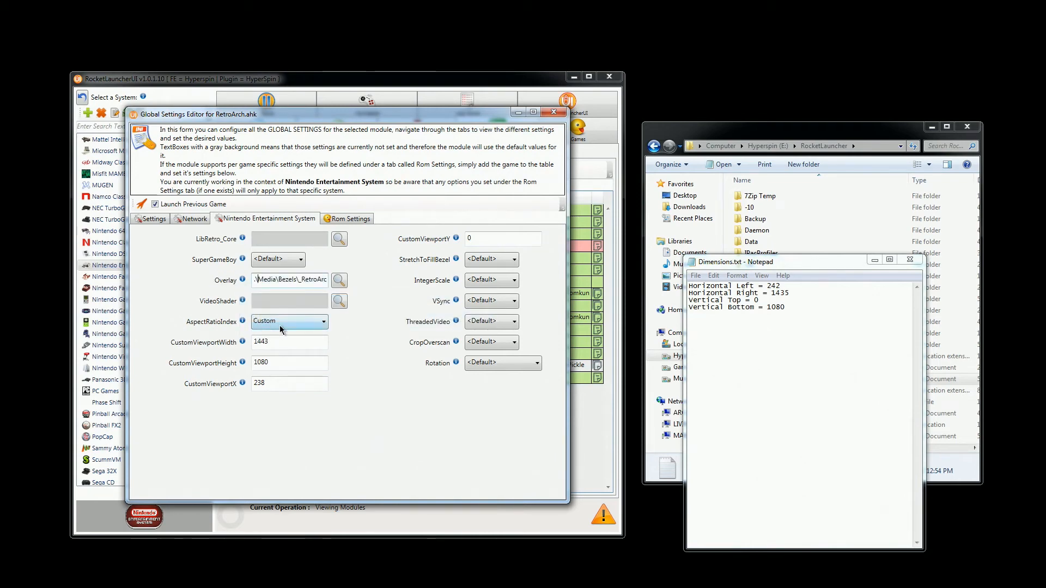
pyautogui.click(323, 320)
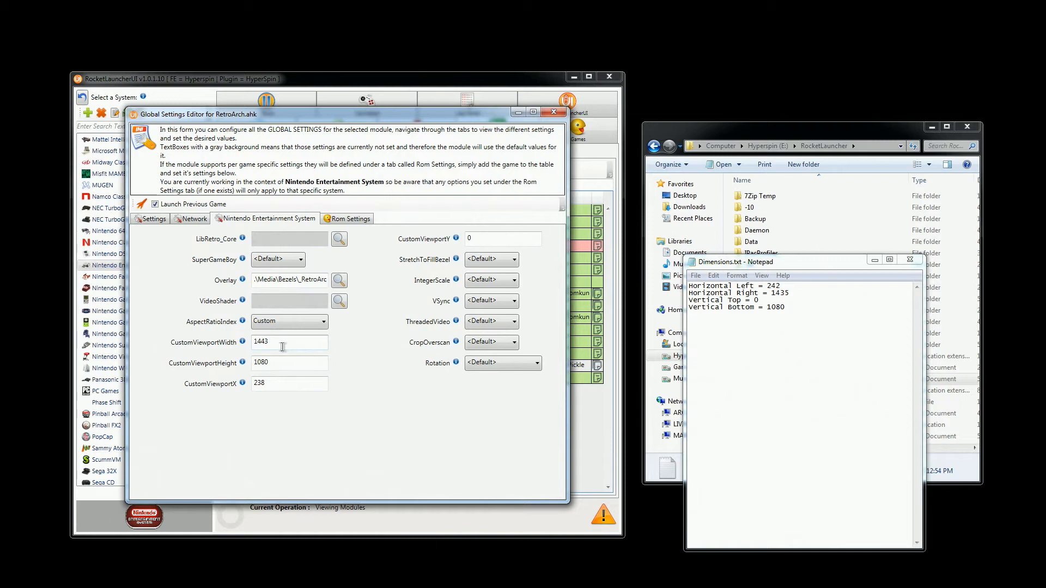
pyautogui.moveTo(240, 353)
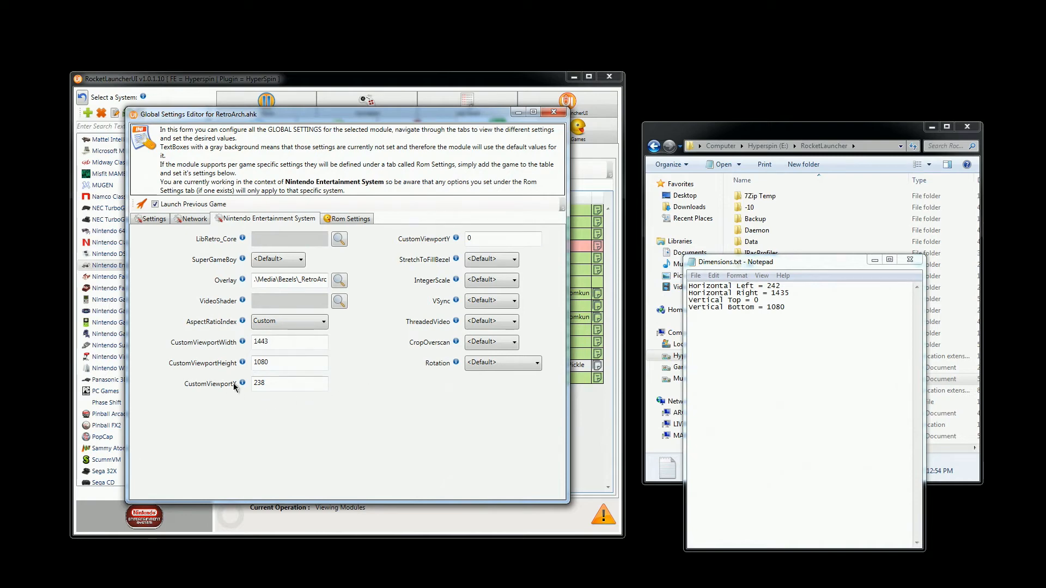
pyautogui.moveTo(264, 396)
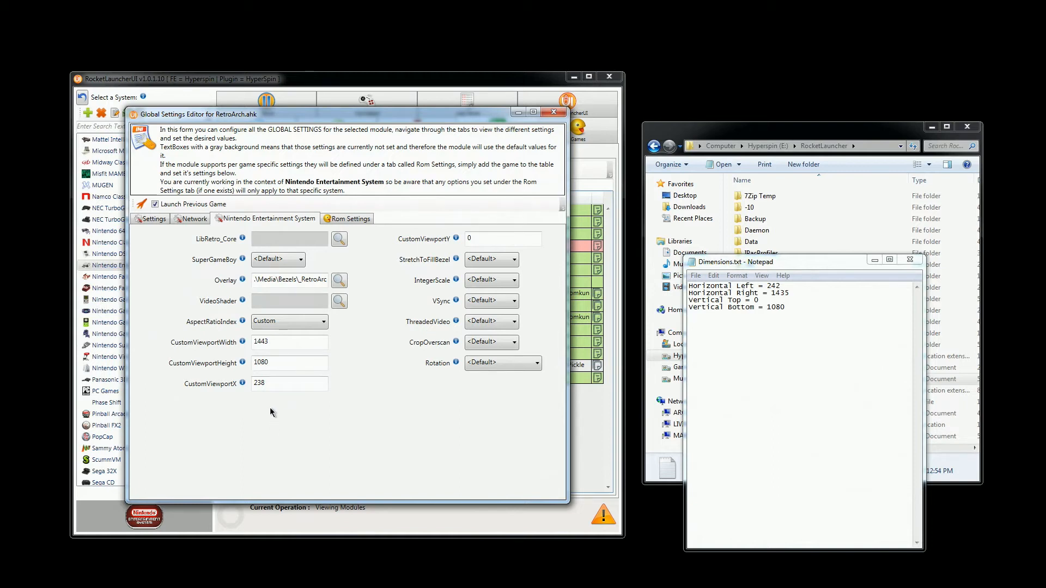
pyautogui.moveTo(265, 420)
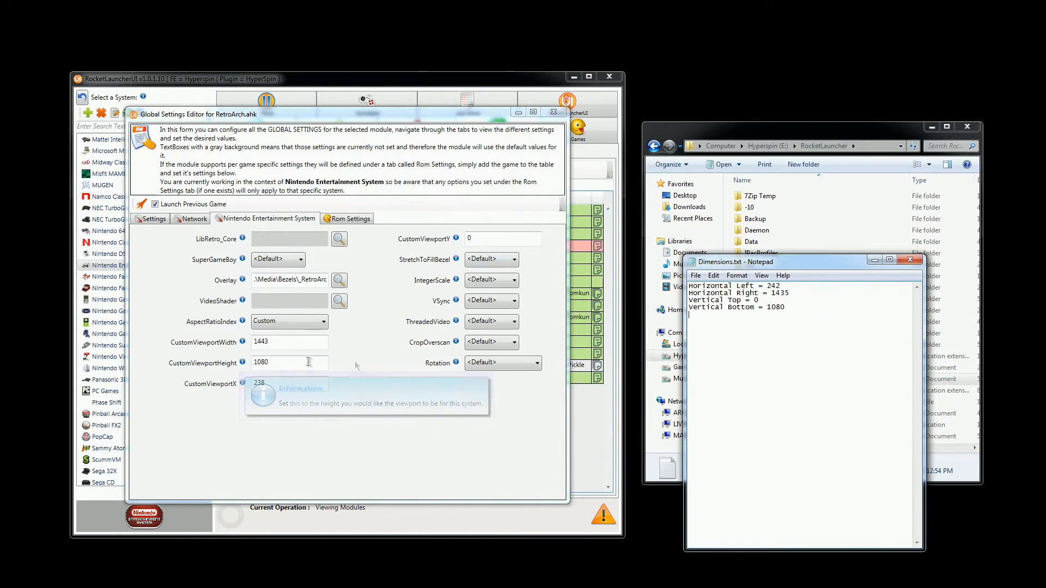
pyautogui.moveTo(352, 366)
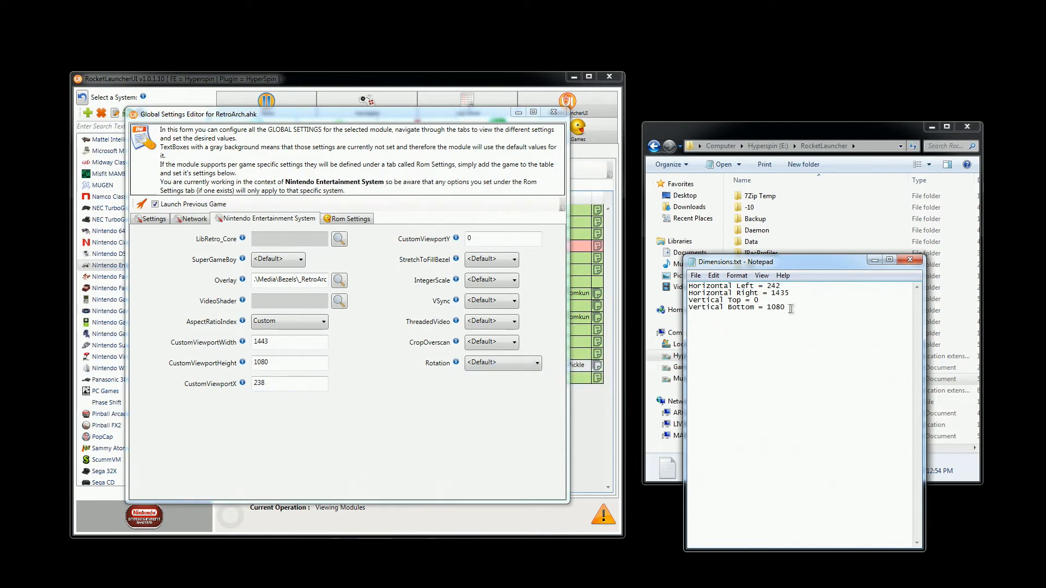
pyautogui.tripleClick(734, 308)
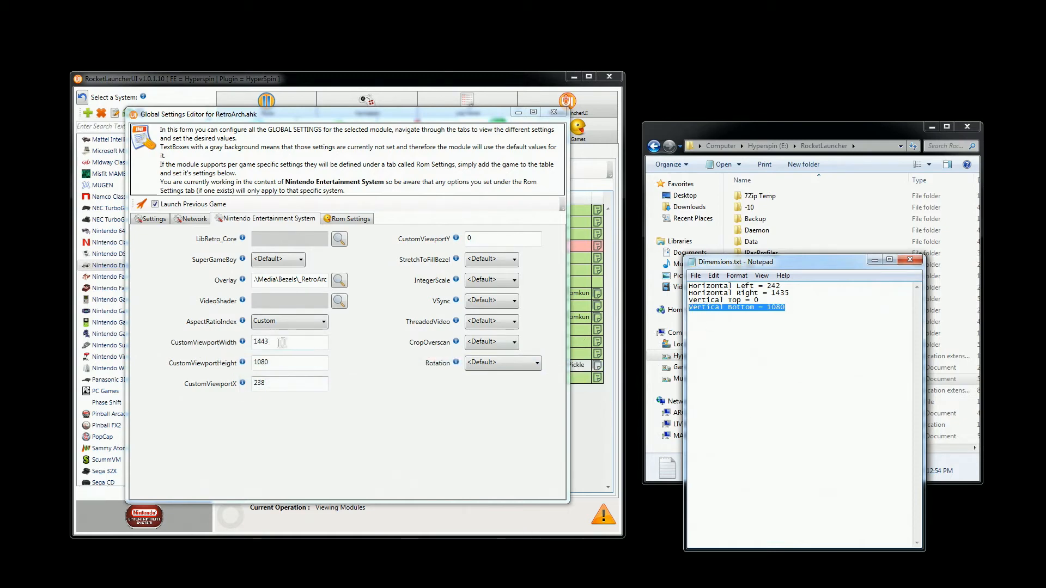
pyautogui.moveTo(428, 273)
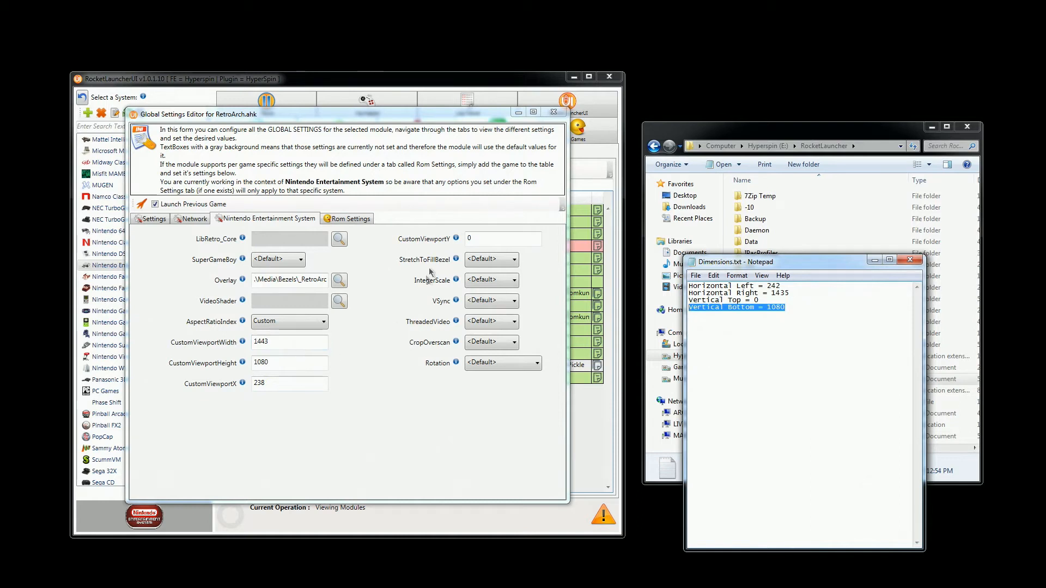
pyautogui.moveTo(285, 357)
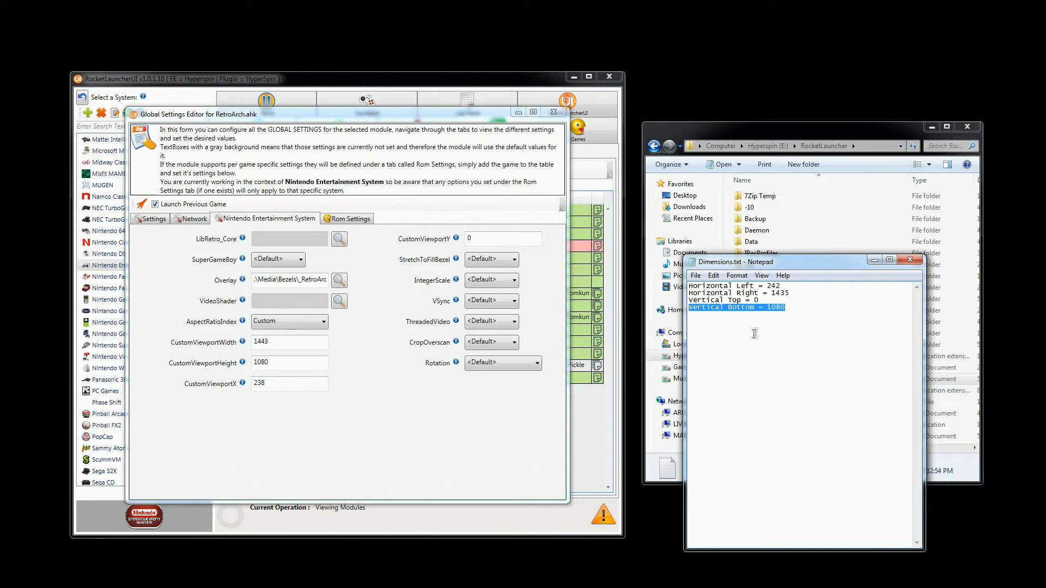
pyautogui.moveTo(430, 420)
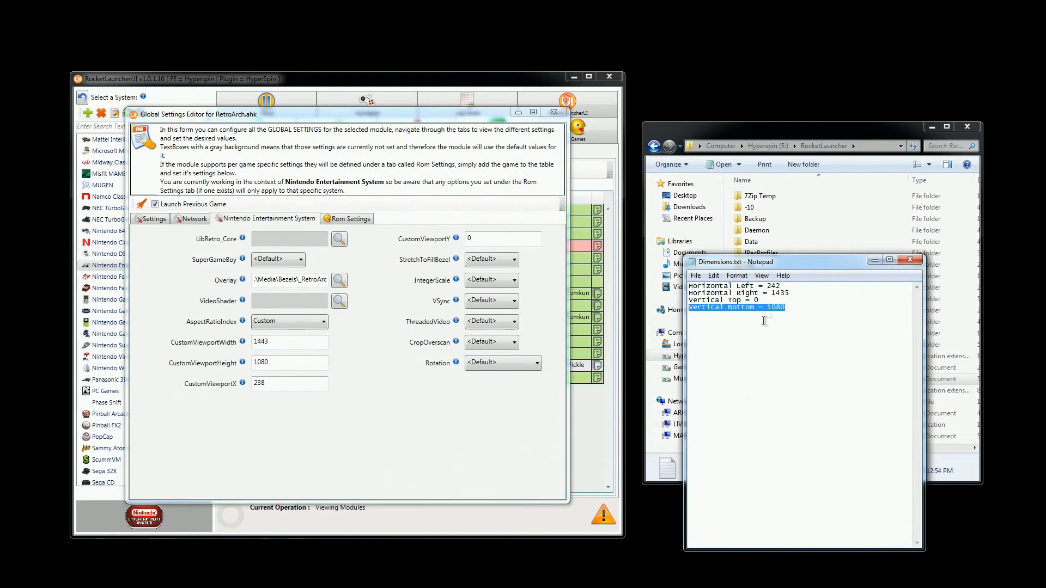
pyautogui.click(796, 307)
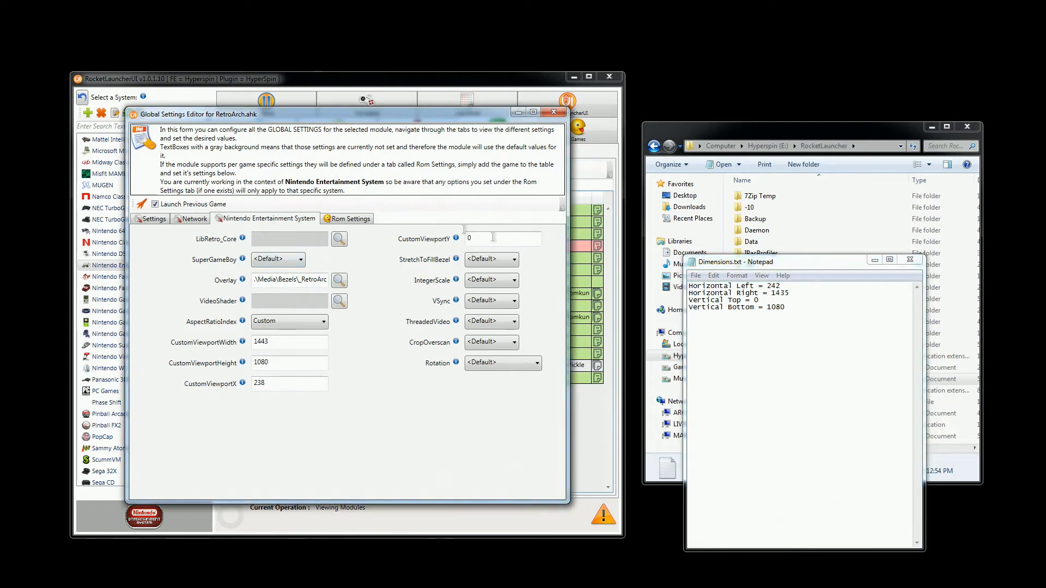
pyautogui.moveTo(548, 126)
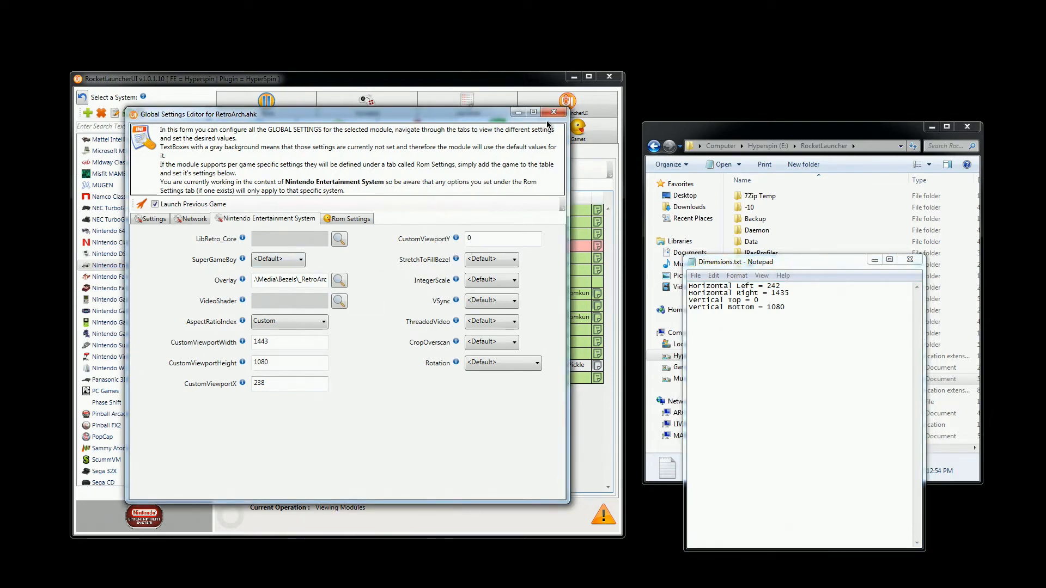
# - Close the module editor, audit all NES games, and launch 3-D WorldRunner (USA)
pyautogui.click(553, 111)
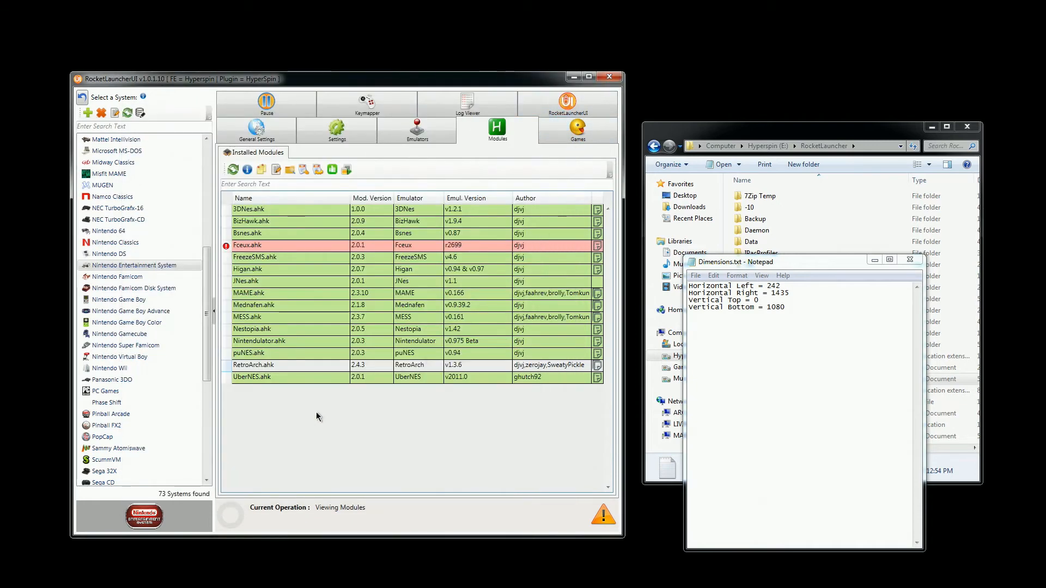
pyautogui.click(577, 130)
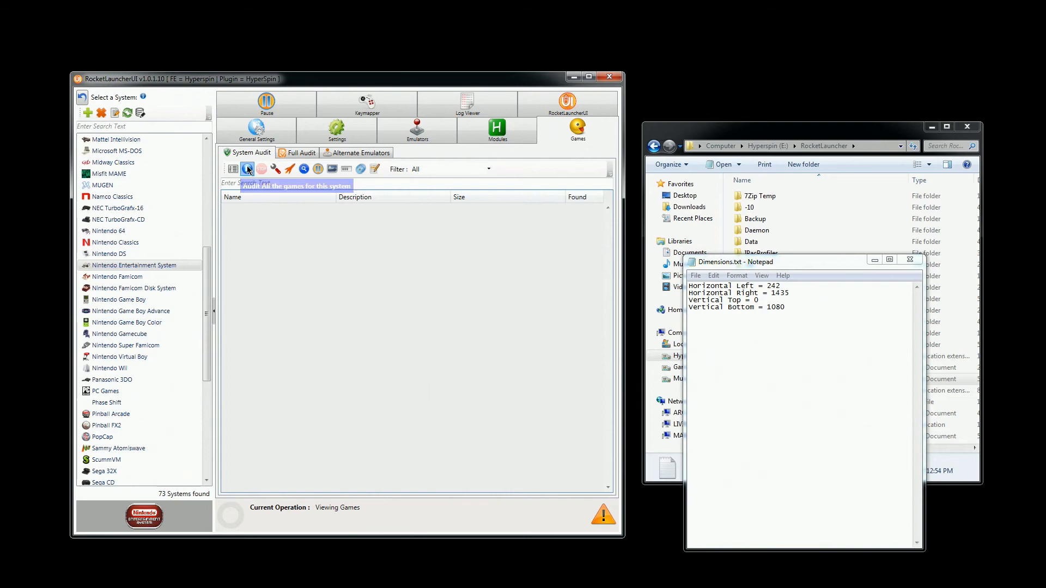
pyautogui.click(247, 169)
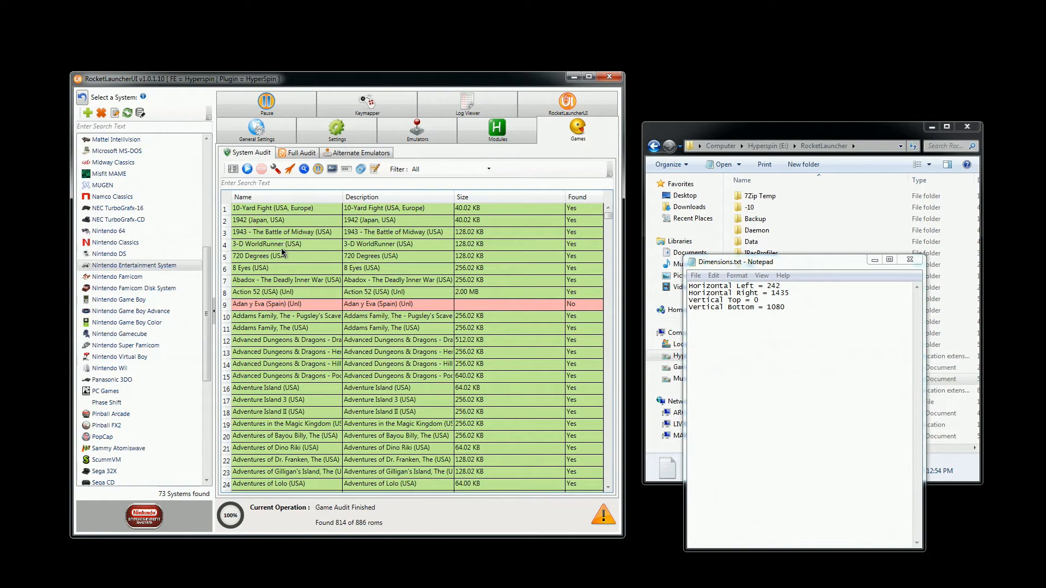
pyautogui.click(280, 244)
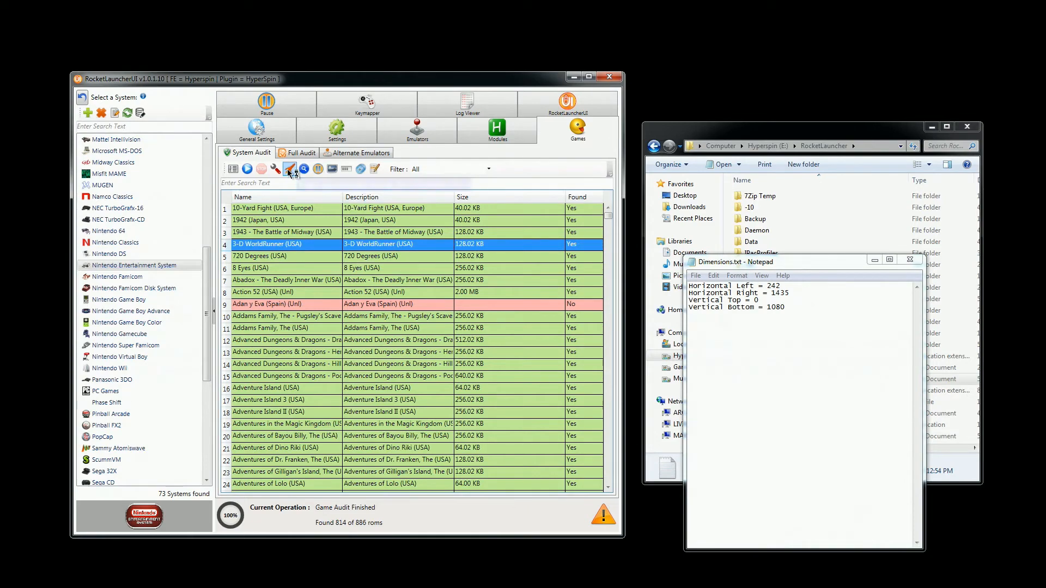
pyautogui.doubleClick(285, 244)
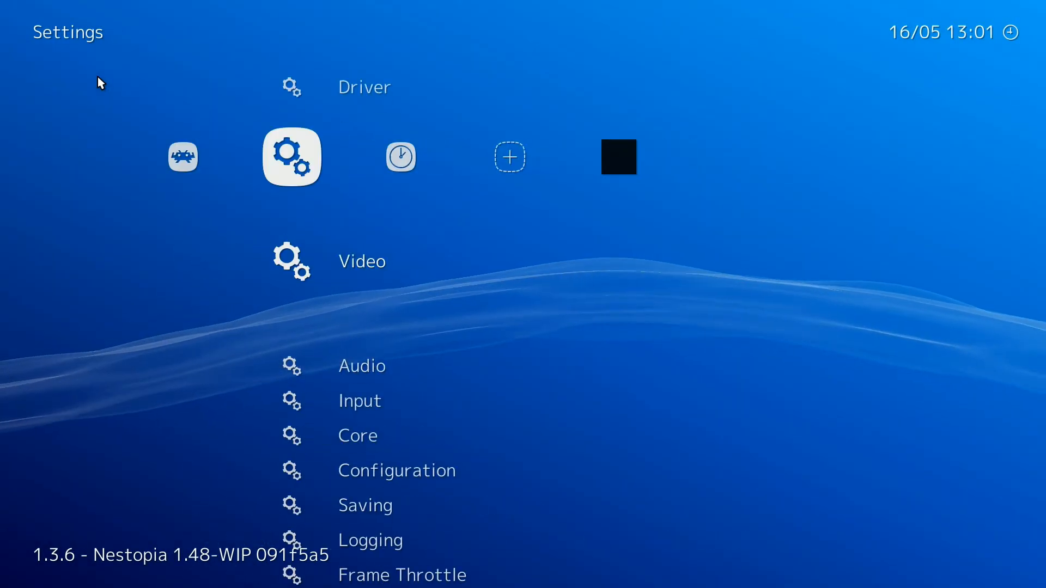
# - Scroll RetroArch's Settings menu down and open Onscreen Overlay
pyautogui.scroll(-3)
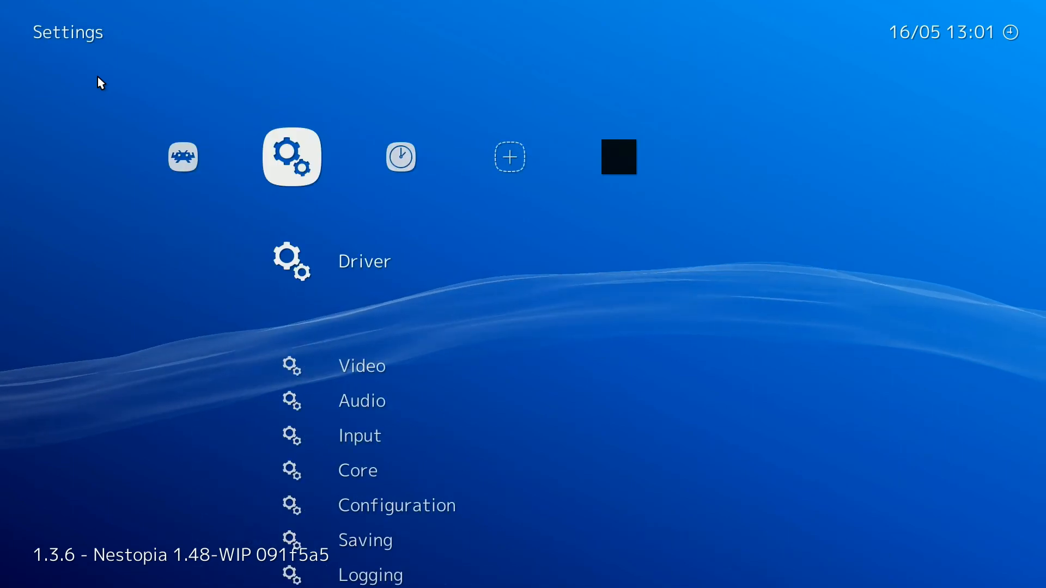
pyautogui.scroll(-3)
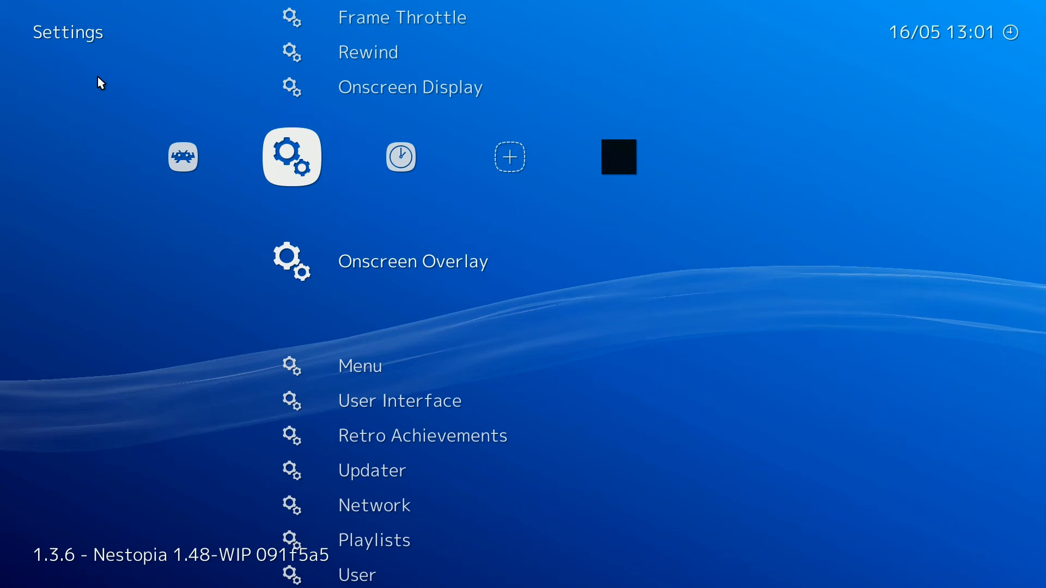
pyautogui.click(413, 261)
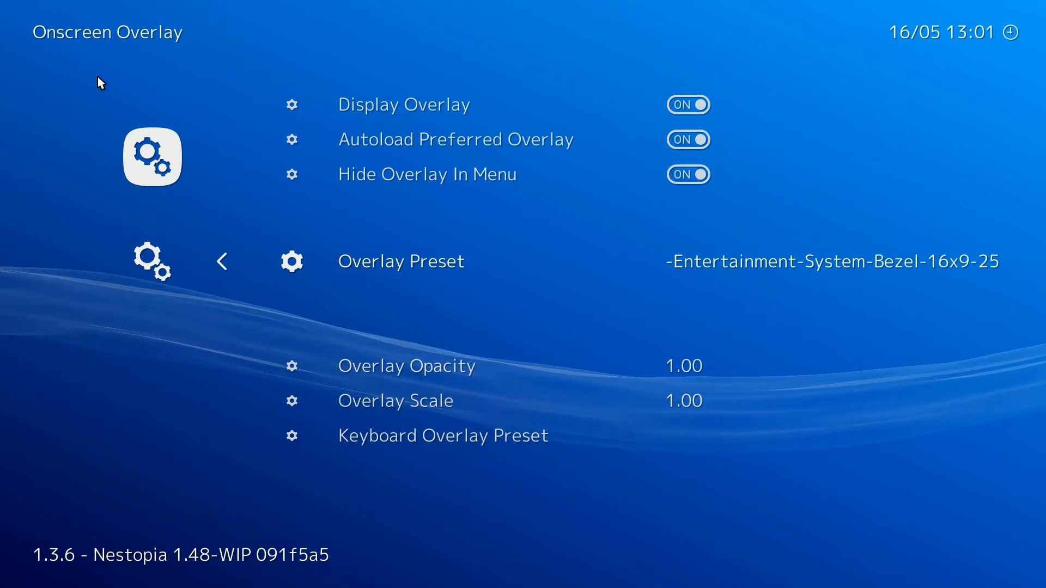
# - Browse overlay presets in Media\Bezels\_RetroArch Overlays, then exit RetroArch
pyautogui.click(401, 261)
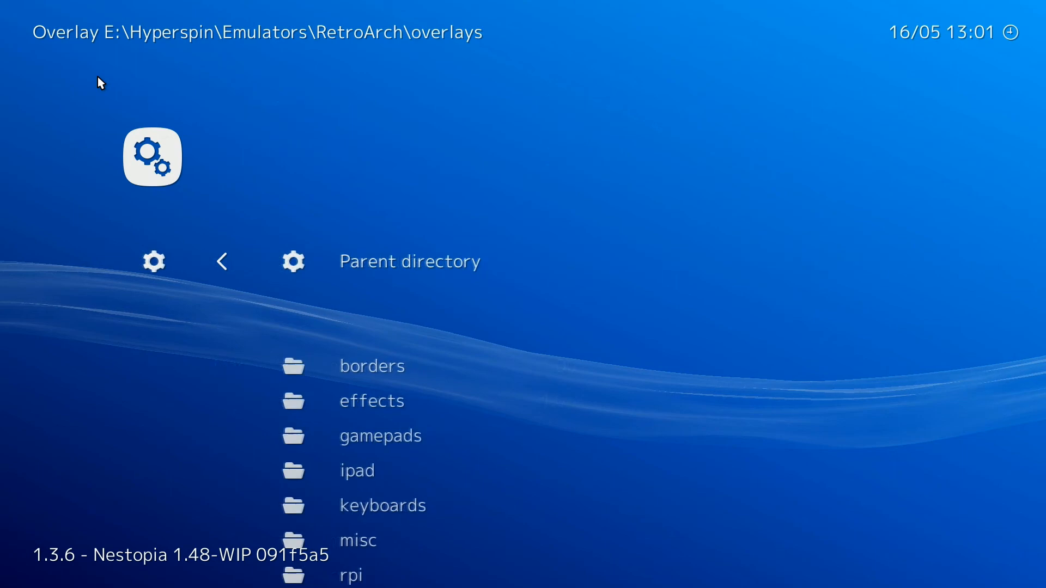
pyautogui.click(410, 260)
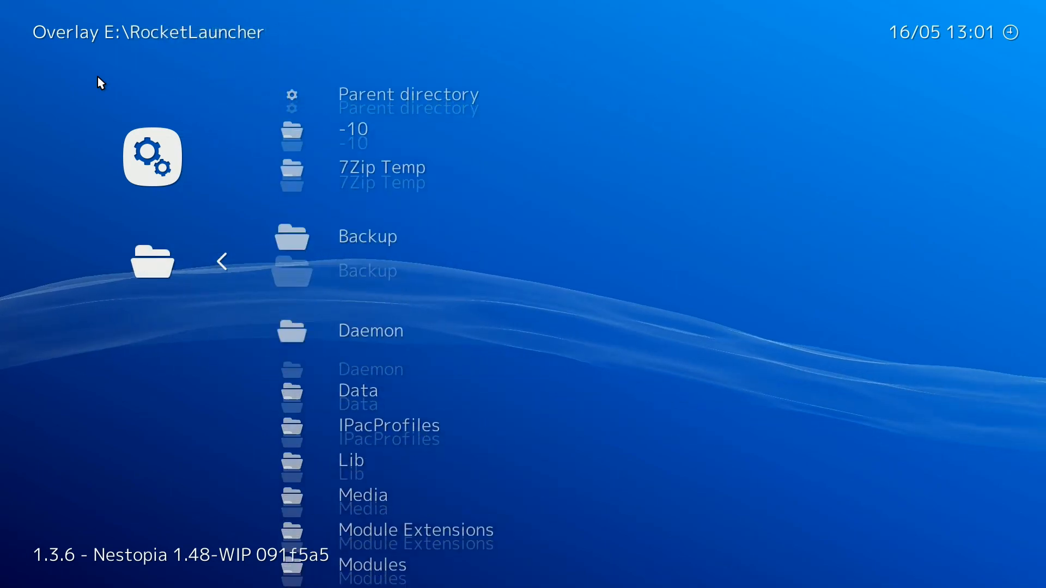
pyautogui.click(362, 495)
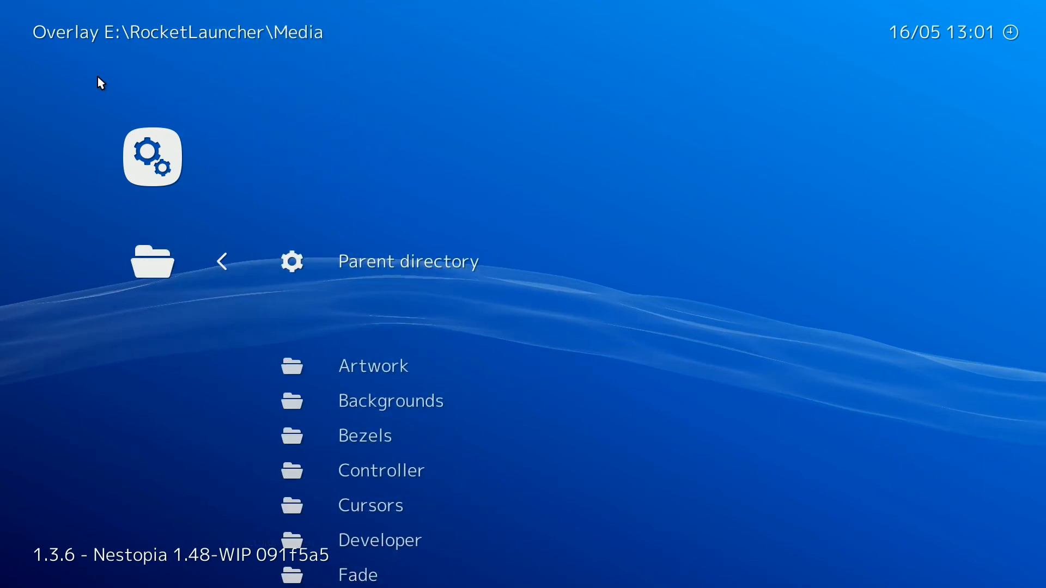
pyautogui.click(365, 435)
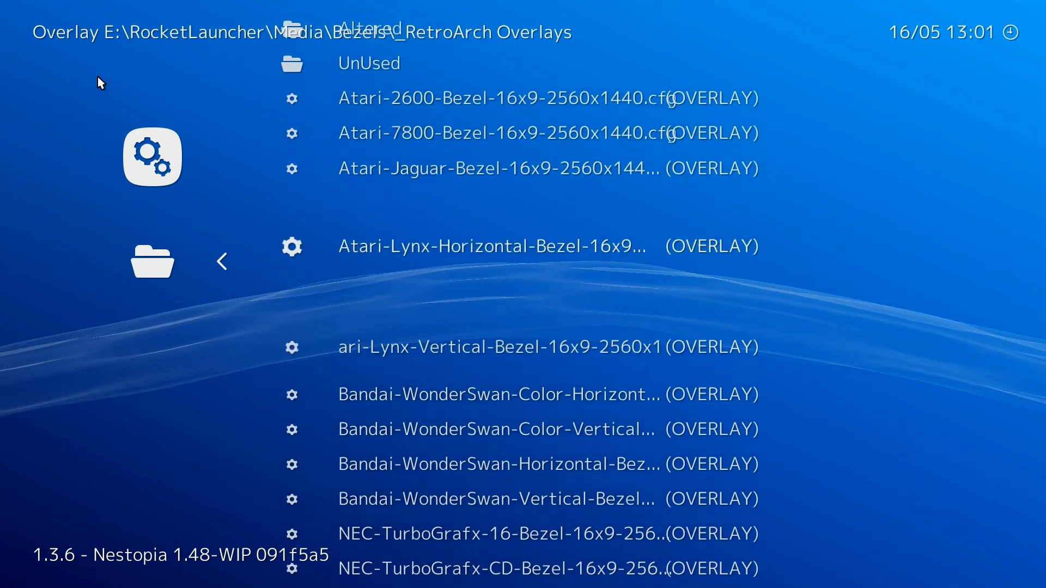
pyautogui.scroll(-3)
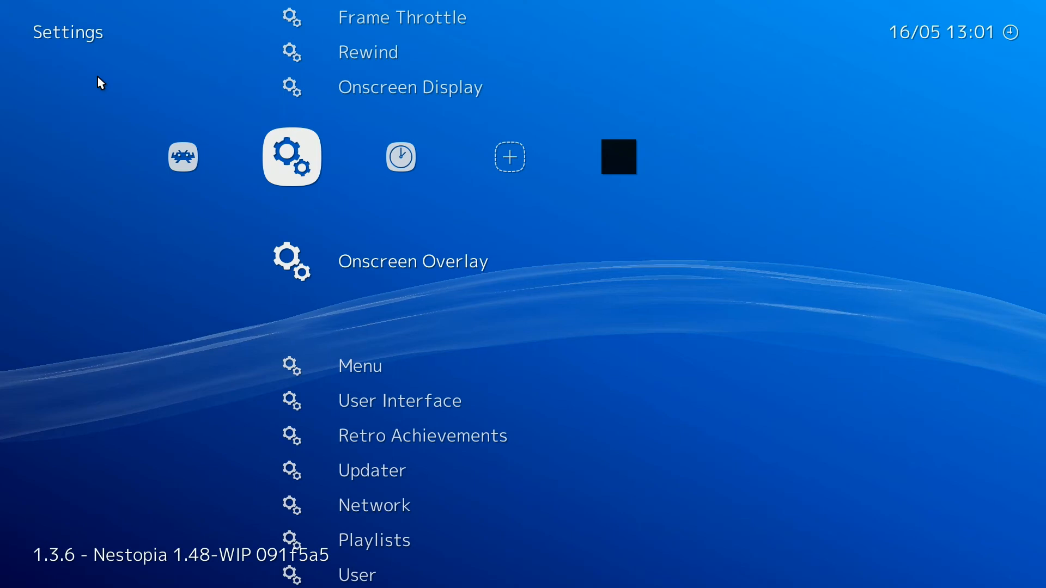
pyautogui.click(413, 261)
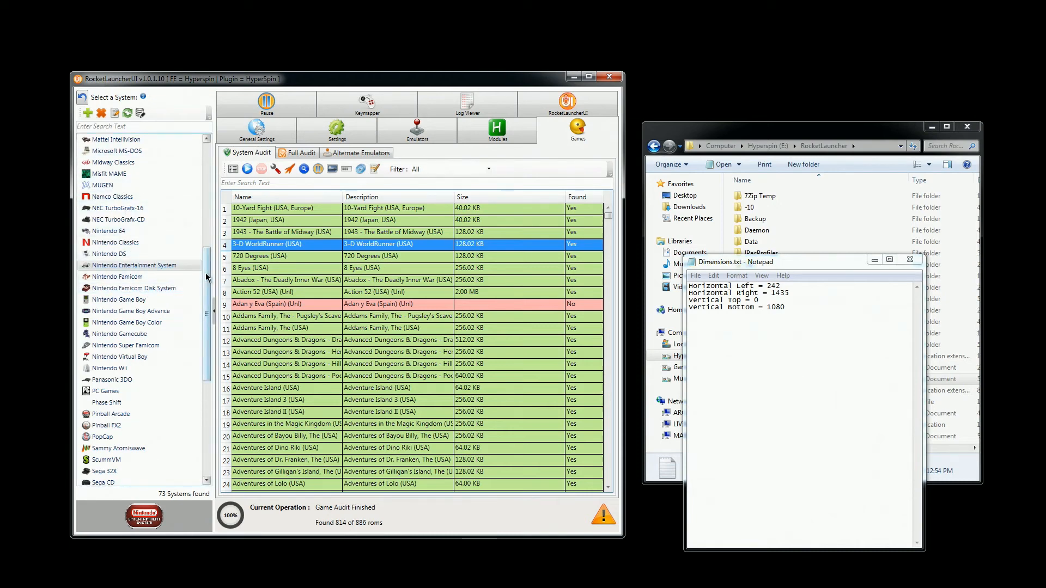
# - Select Nintendo Game Boy in the system list to show its 571-of-861 ROM audit
pyautogui.scroll(-3)
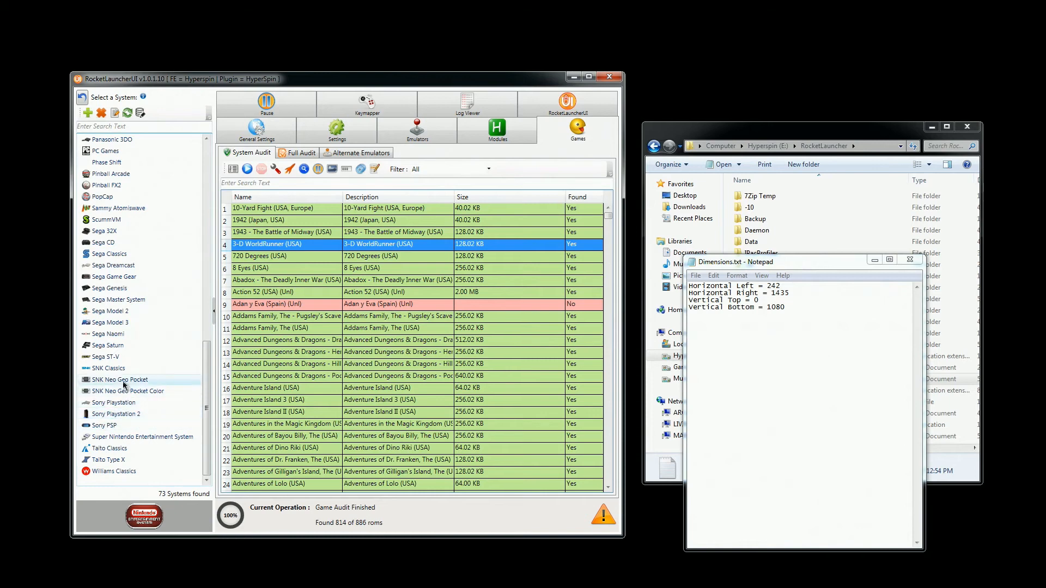
pyautogui.click(119, 356)
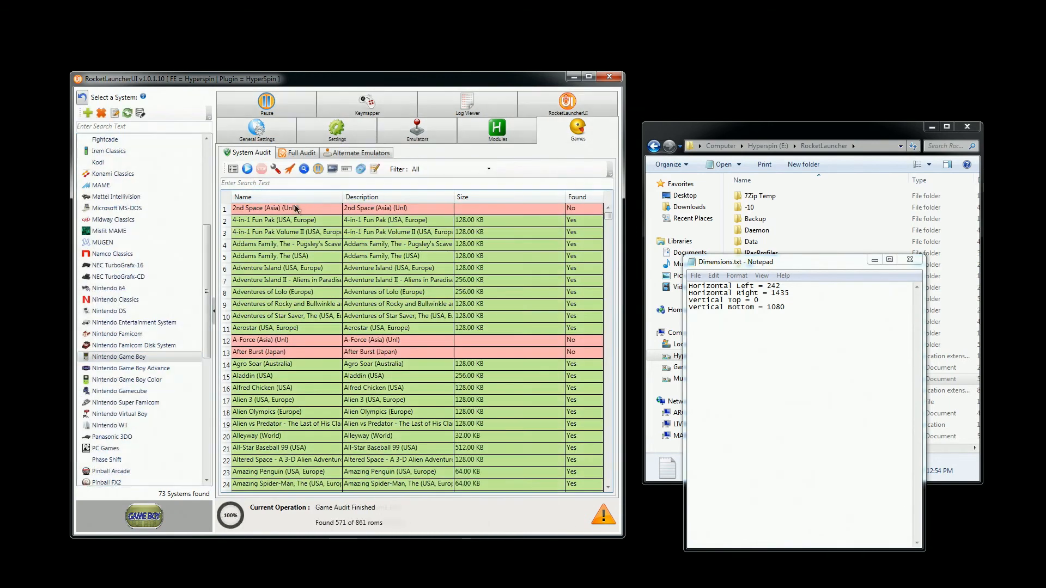
pyautogui.doubleClick(286, 220)
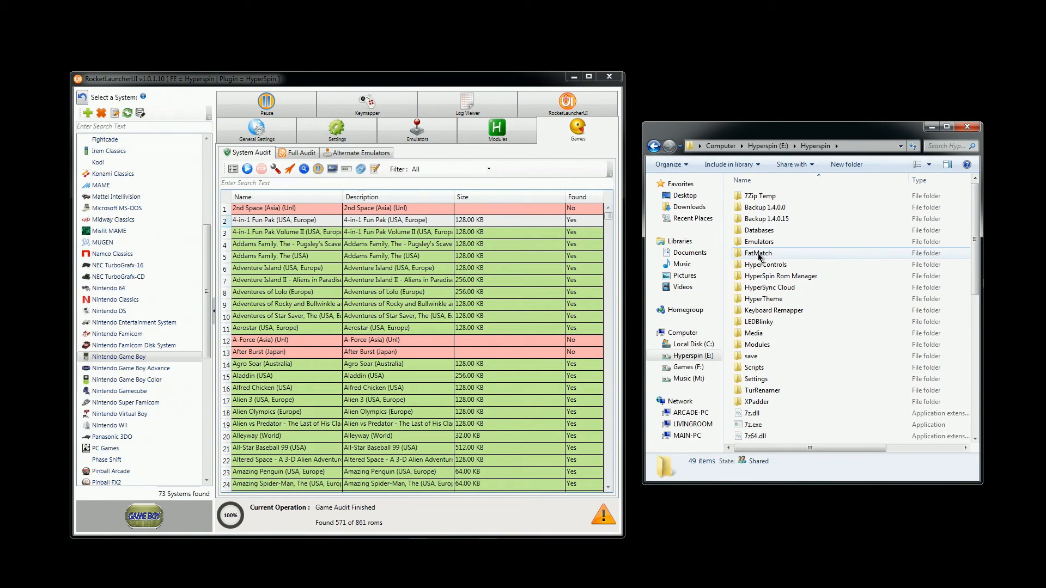
pyautogui.moveTo(759, 322)
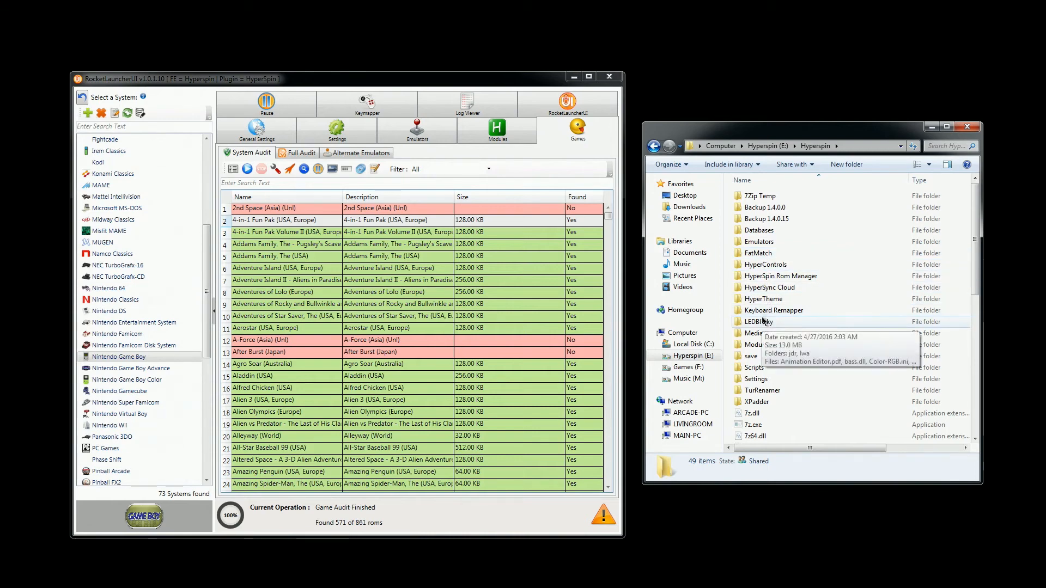
# - Open the RetroArch cores folder and select the genesis_plus_gxcd and genesis_plus_gx DLLs
pyautogui.doubleClick(759, 242)
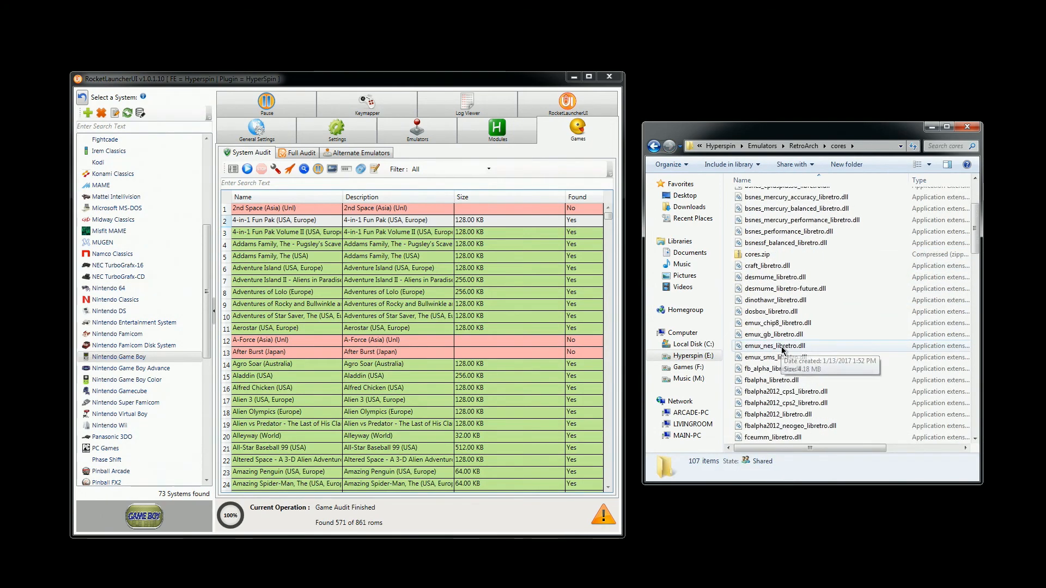
pyautogui.click(783, 311)
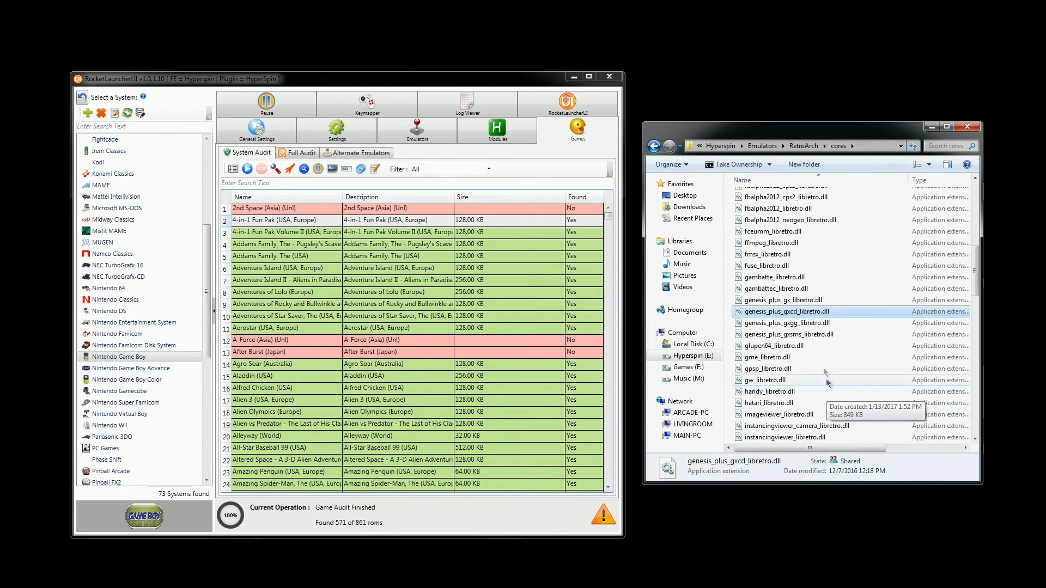
pyautogui.click(784, 300)
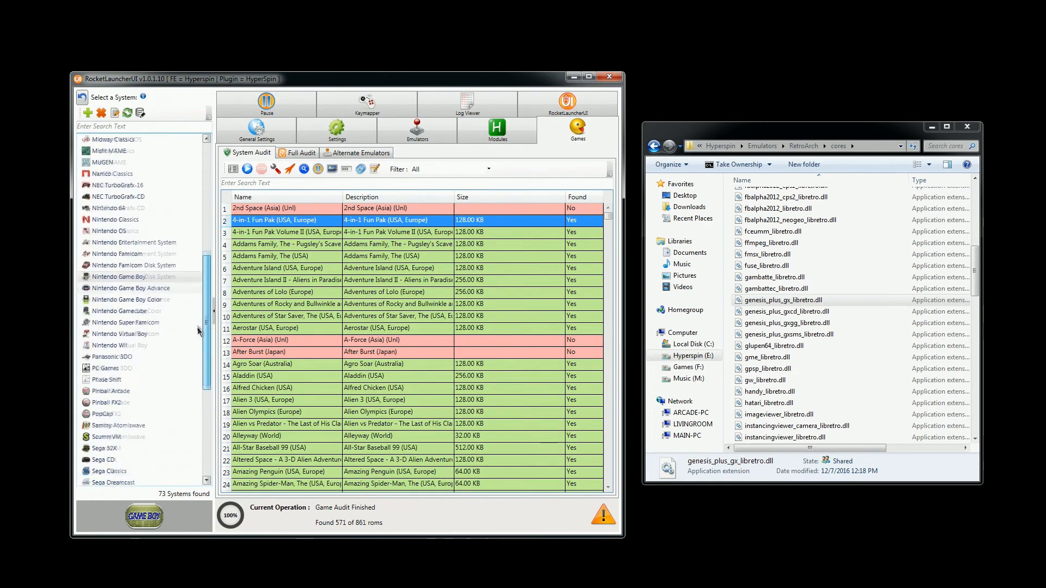
# - Switch through Sega Genesis, Master System, Game Gear and Sega CD in RocketLauncherUI
pyautogui.click(113, 322)
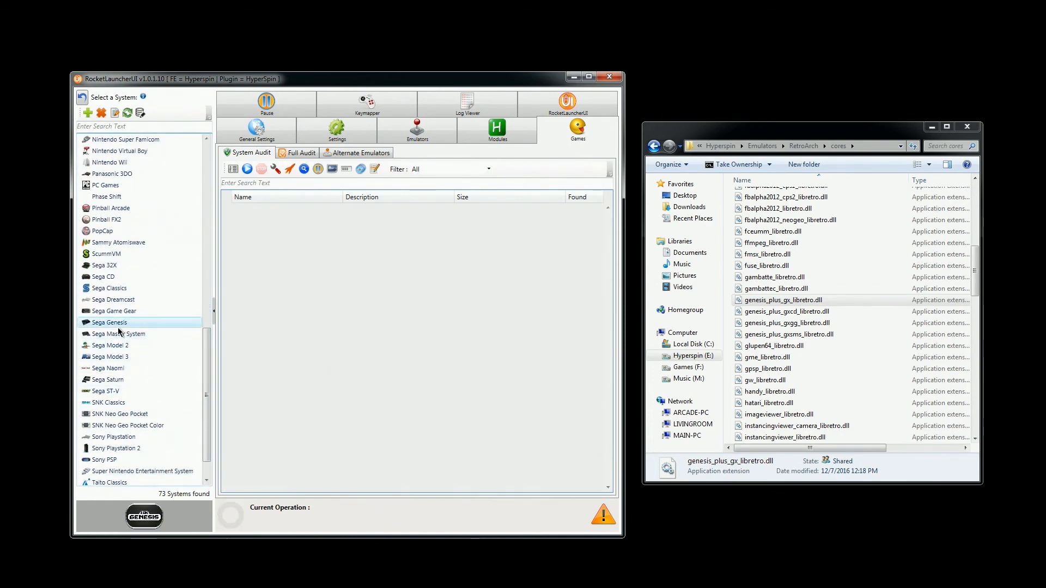
pyautogui.click(119, 333)
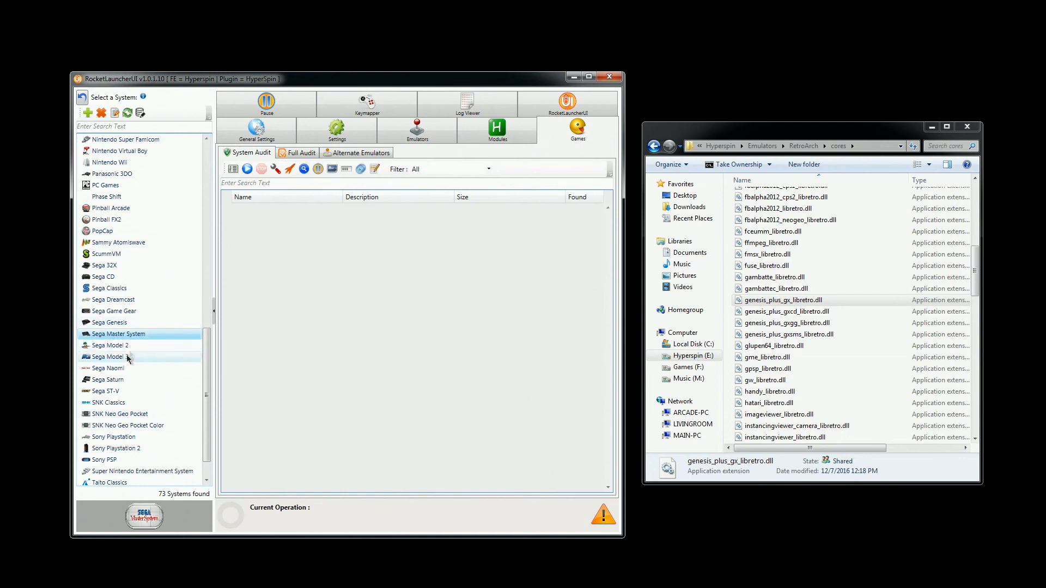
pyautogui.click(113, 311)
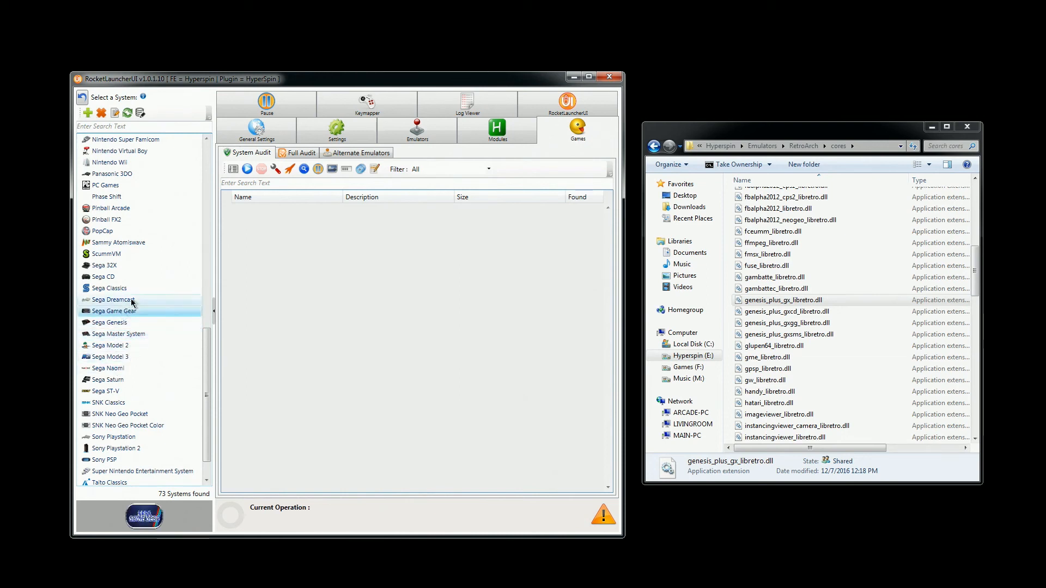
pyautogui.click(103, 277)
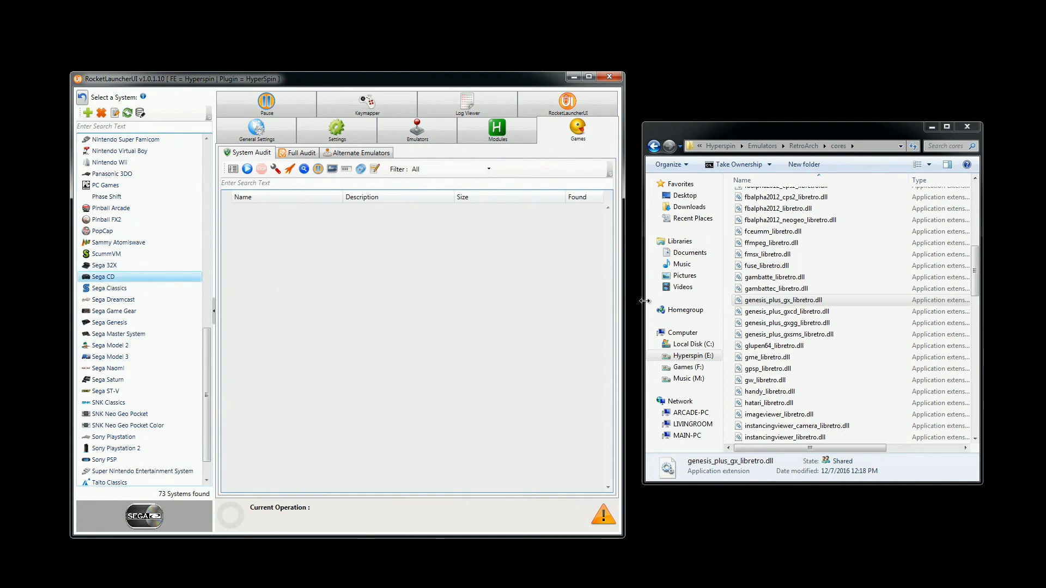
pyautogui.click(784, 300)
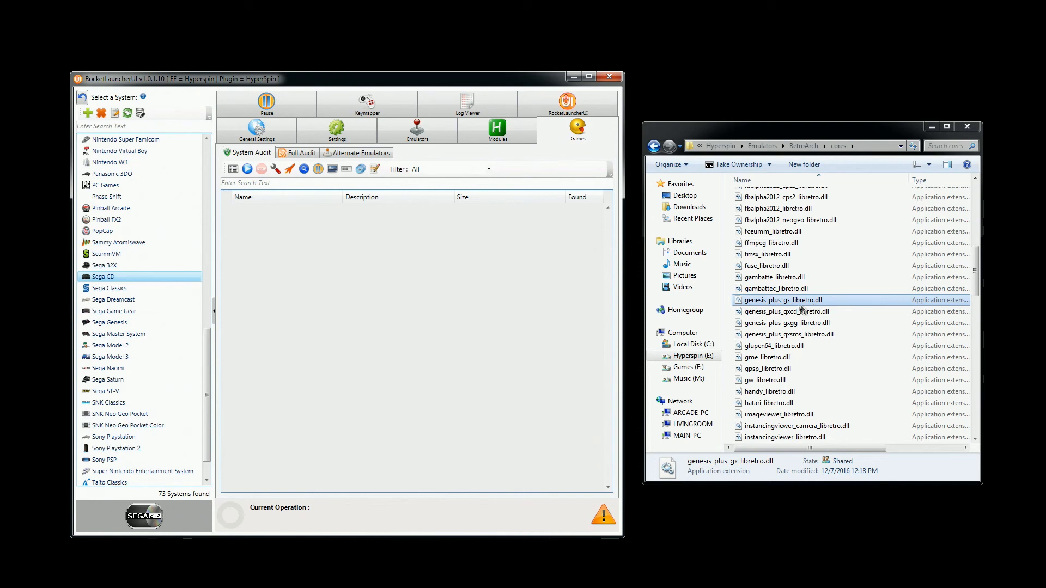
# - Select the gxcd, gxgg and gxsms core DLLs, then reselect Sega CD
pyautogui.click(787, 311)
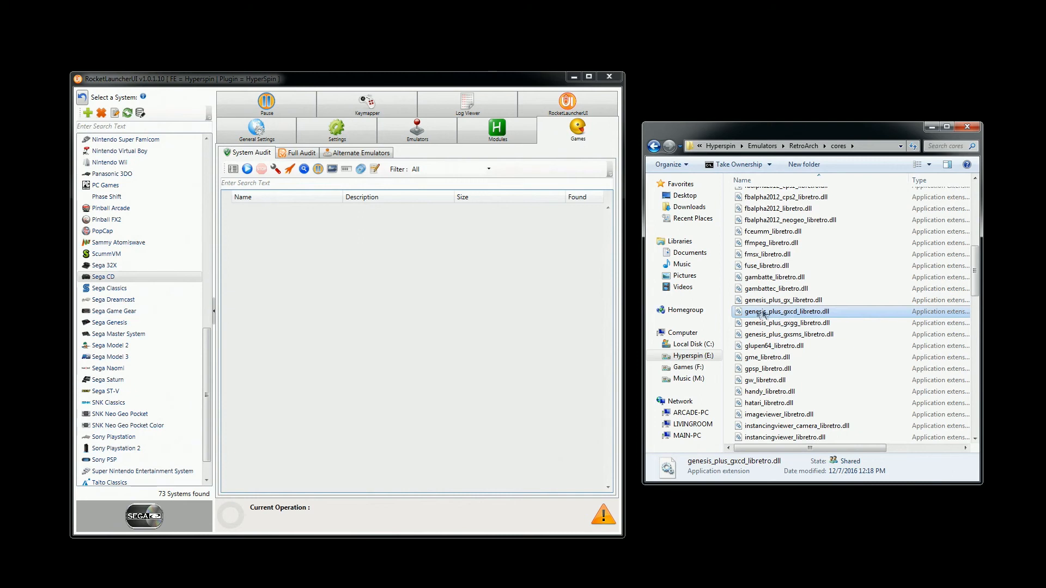
pyautogui.moveTo(787, 311)
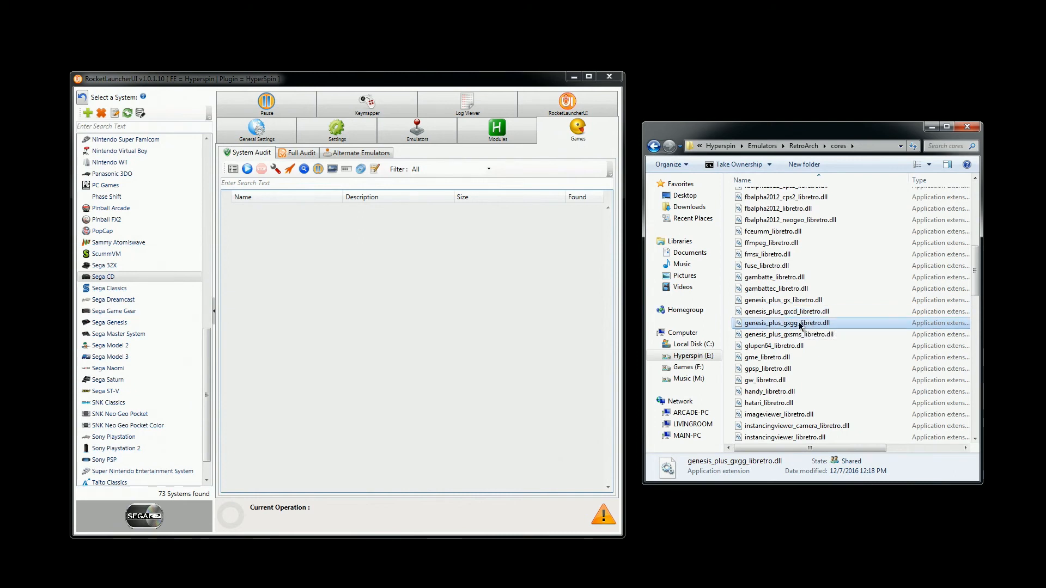
pyautogui.click(788, 334)
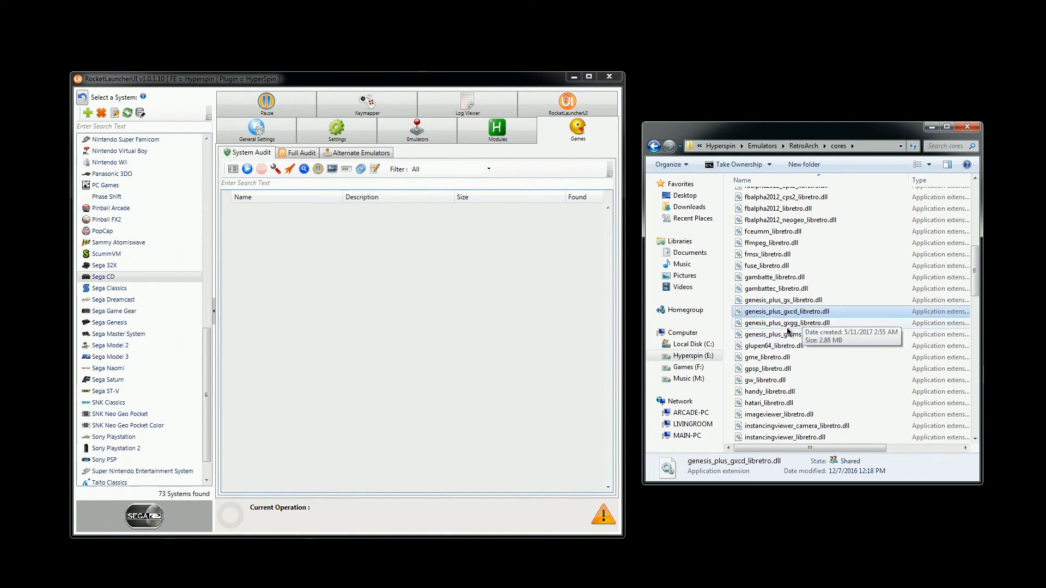
pyautogui.click(788, 323)
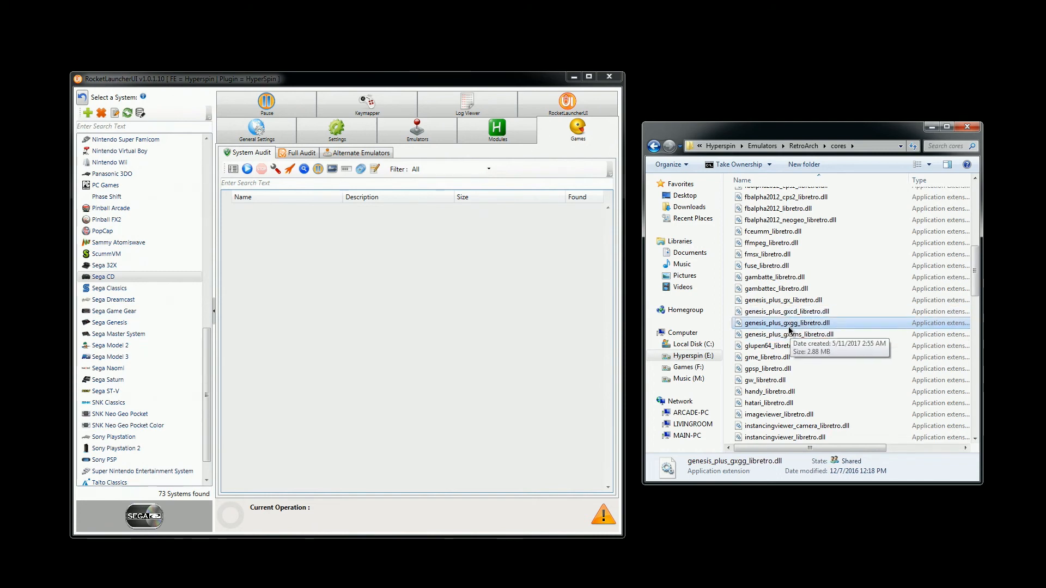
pyautogui.click(788, 334)
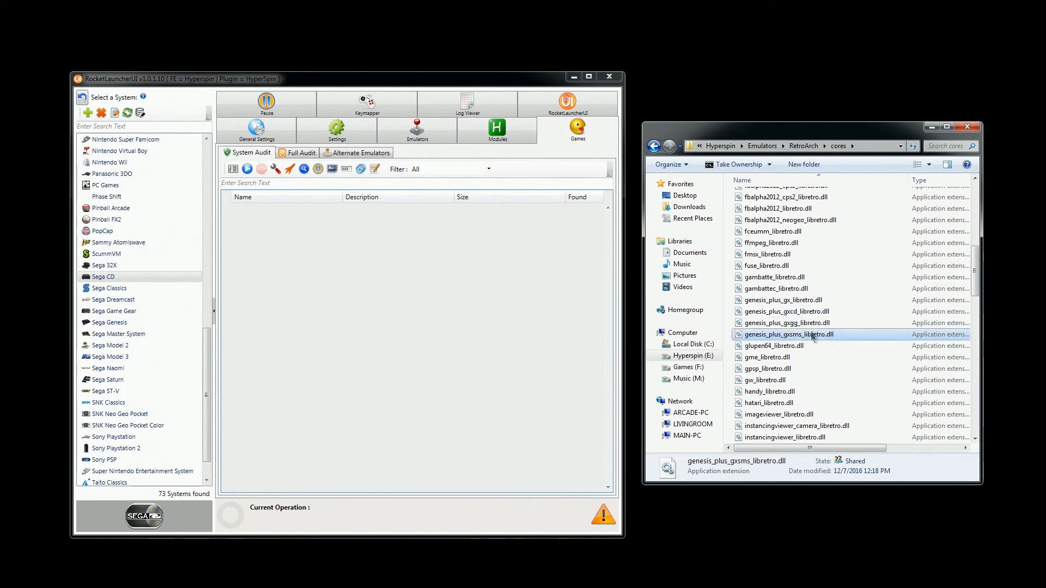
pyautogui.click(104, 265)
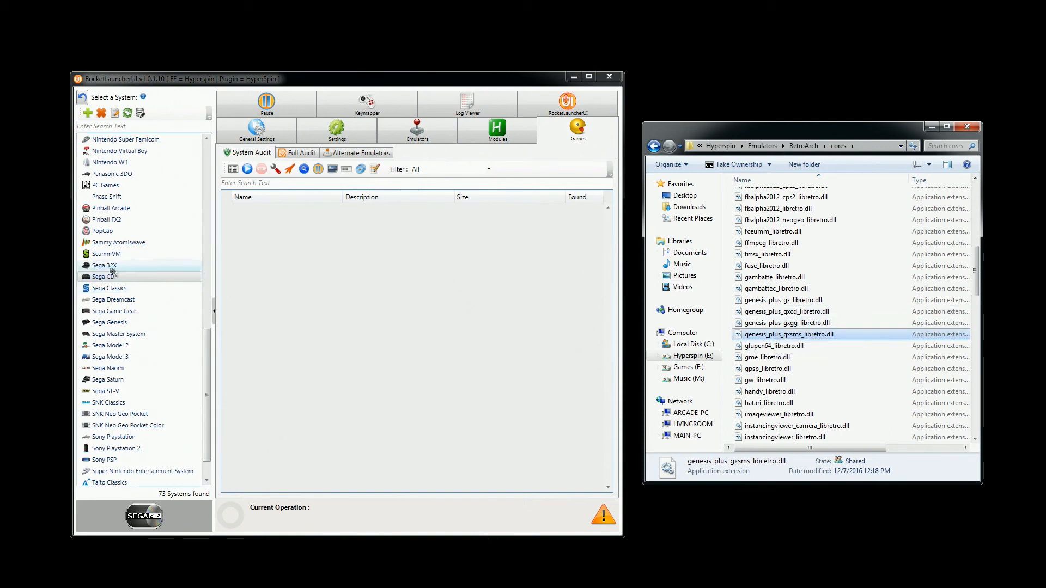
pyautogui.click(104, 276)
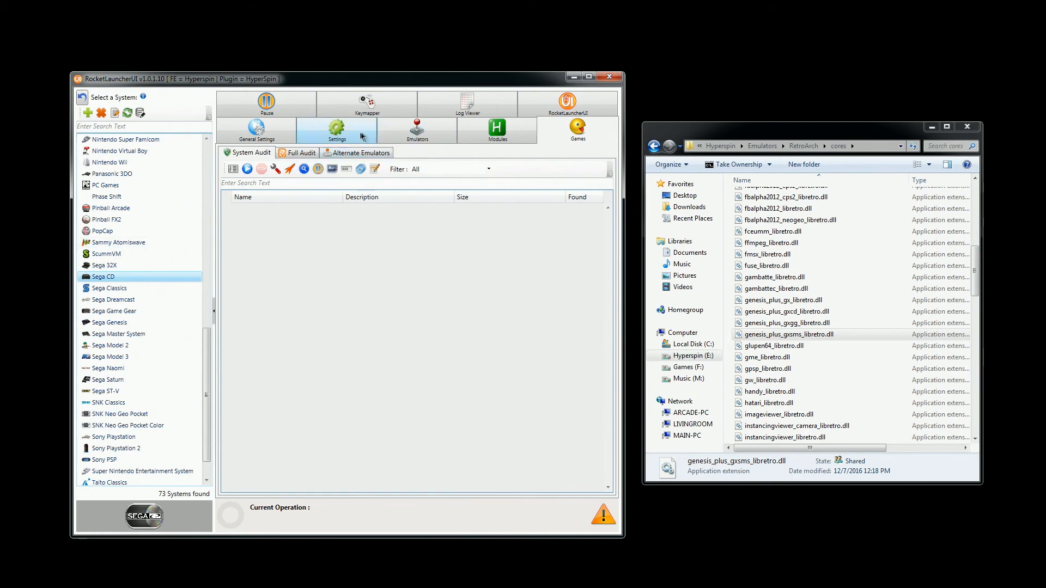
# - Review RetroArch.ahk's Sega CD tab (GX CD core, bezel overlay, 1443×1080 viewport), then close it
pyautogui.click(497, 128)
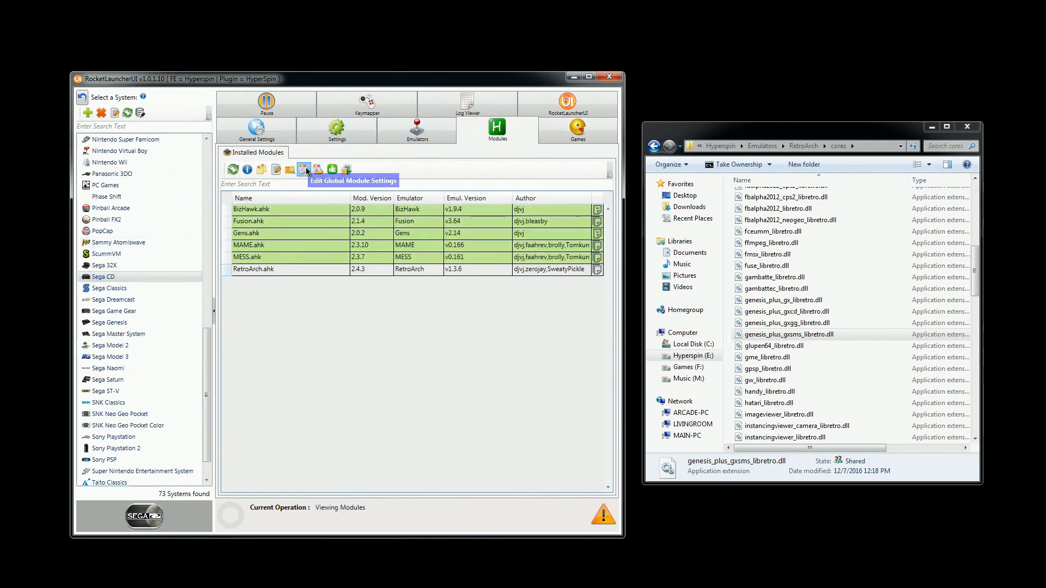
pyautogui.click(305, 169)
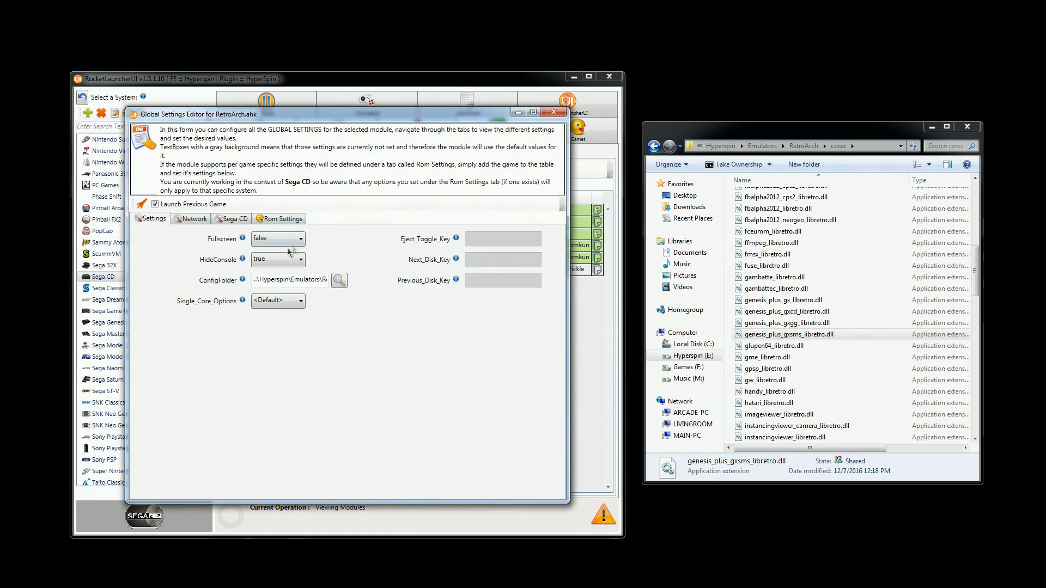
pyautogui.click(235, 219)
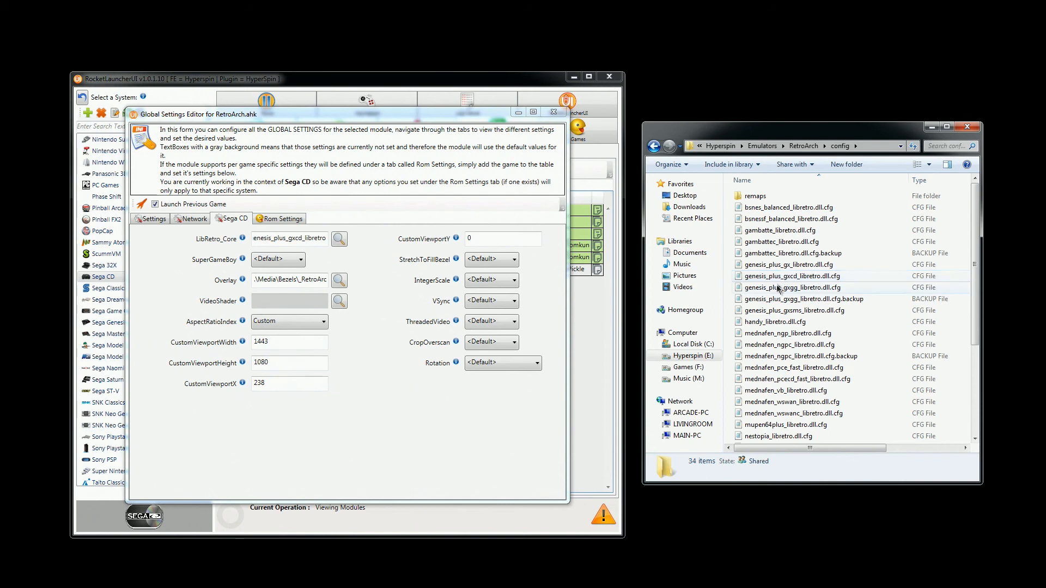
pyautogui.click(800, 299)
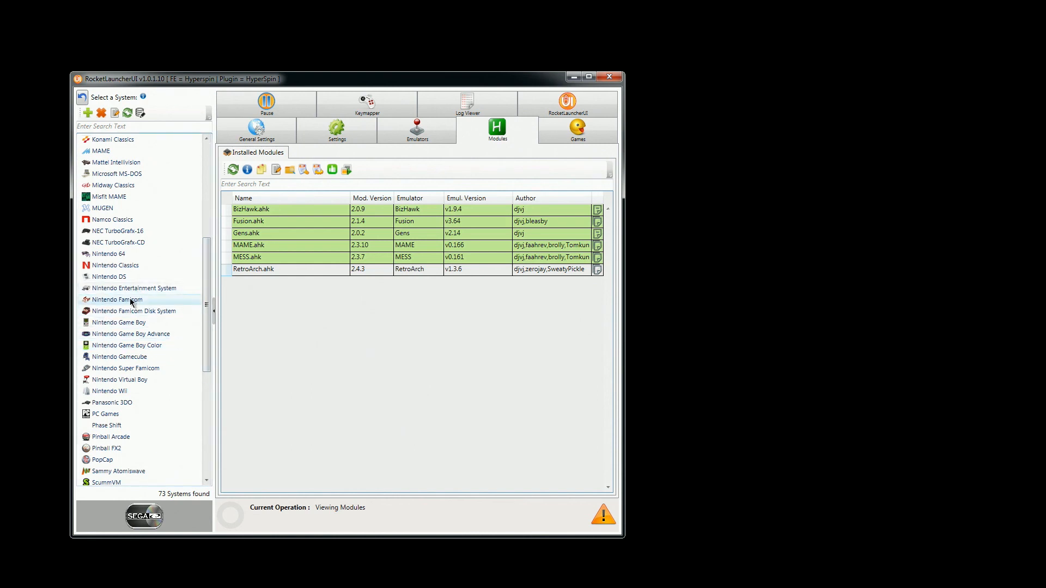
pyautogui.click(133, 311)
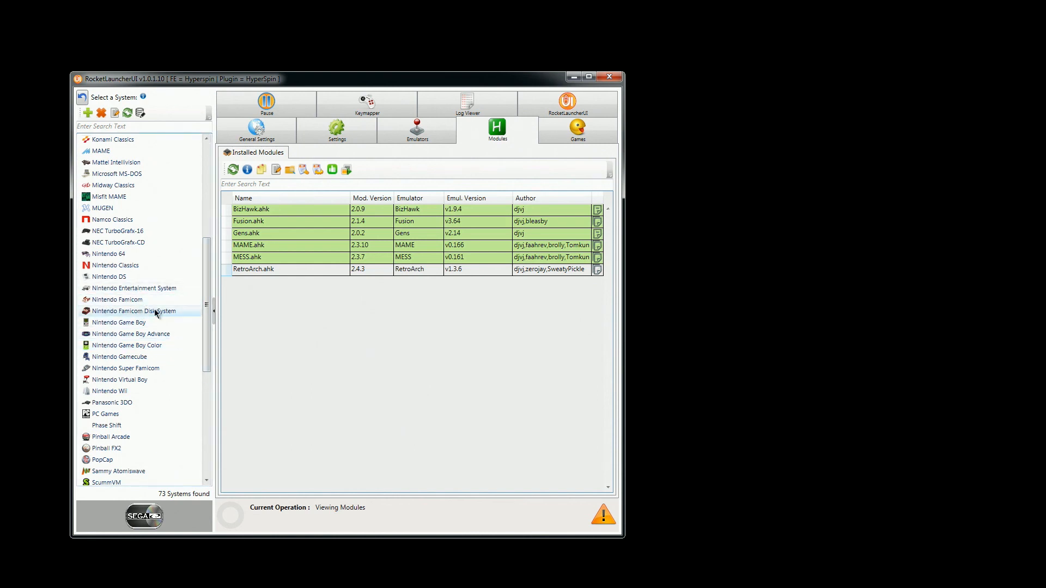